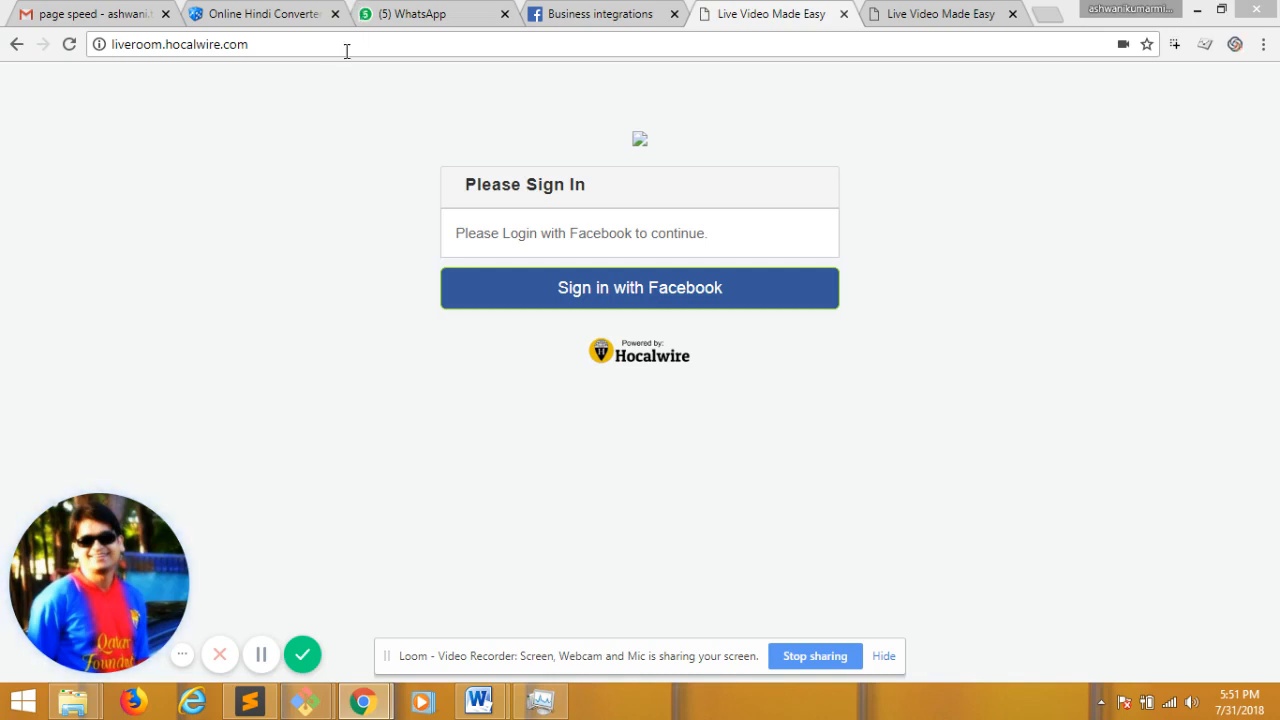
- On liveroom.hocalwire.com, start Sign in with Facebook until Facebook's Hocalwire permission dialog appears
{"action": "left_click", "coordinate": [178, 44]}
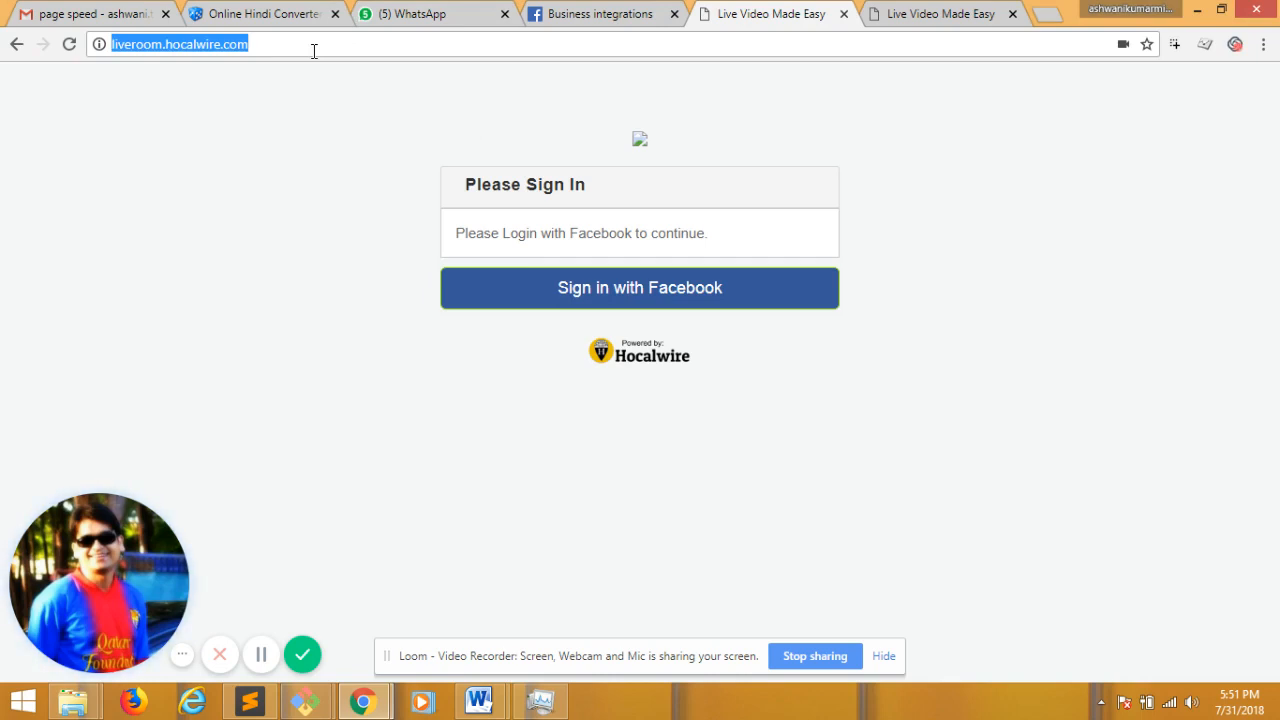
{"action": "left_click", "coordinate": [639, 288]}
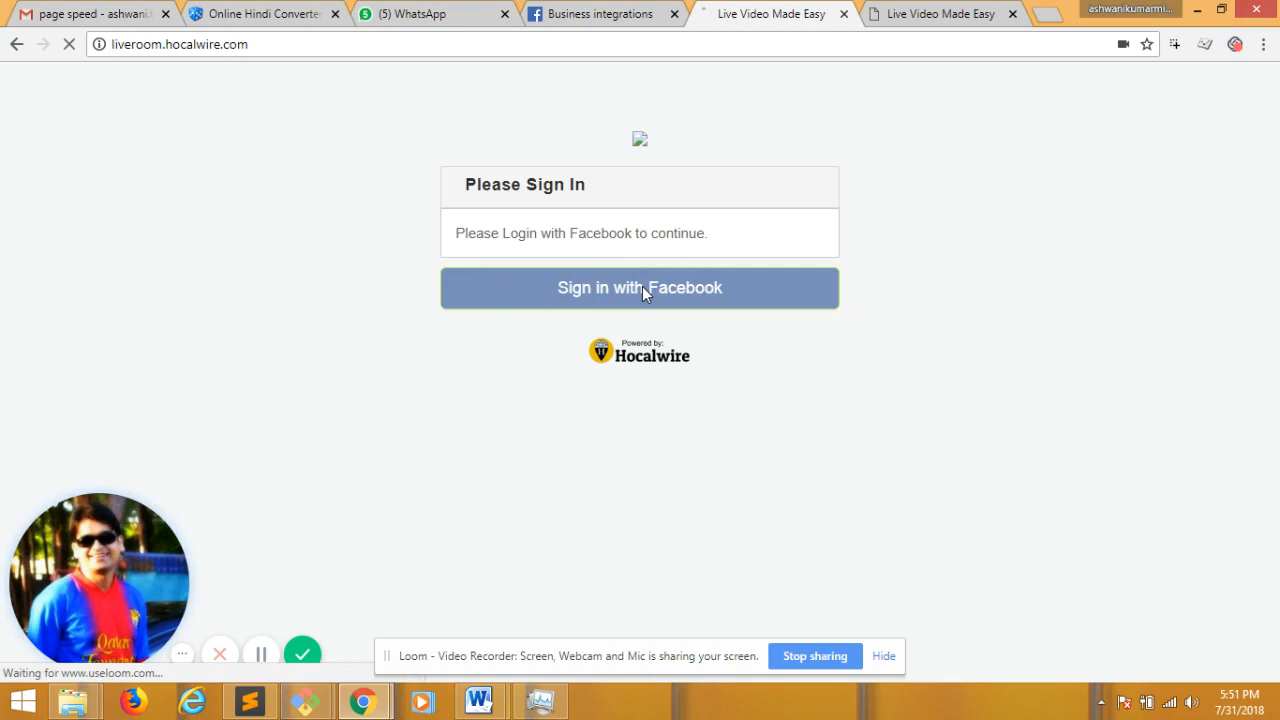
{"action": "left_click", "coordinate": [639, 287]}
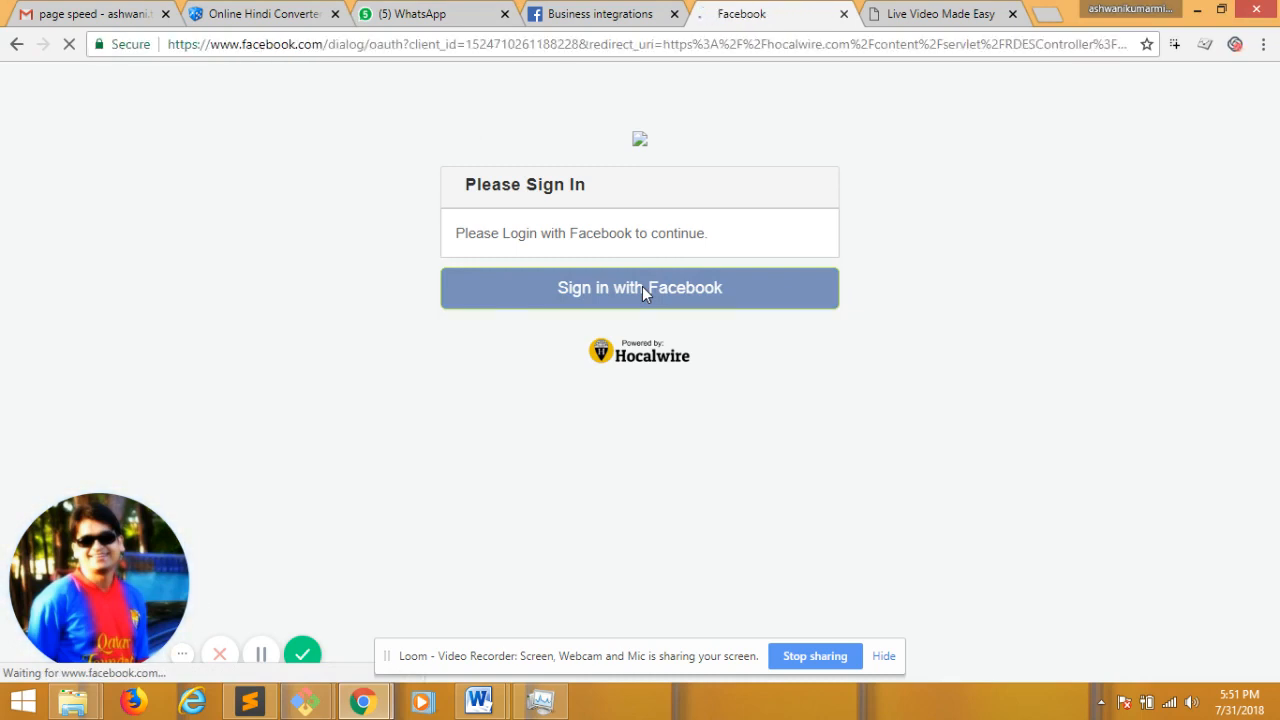
{"action": "left_click", "coordinate": [639, 288]}
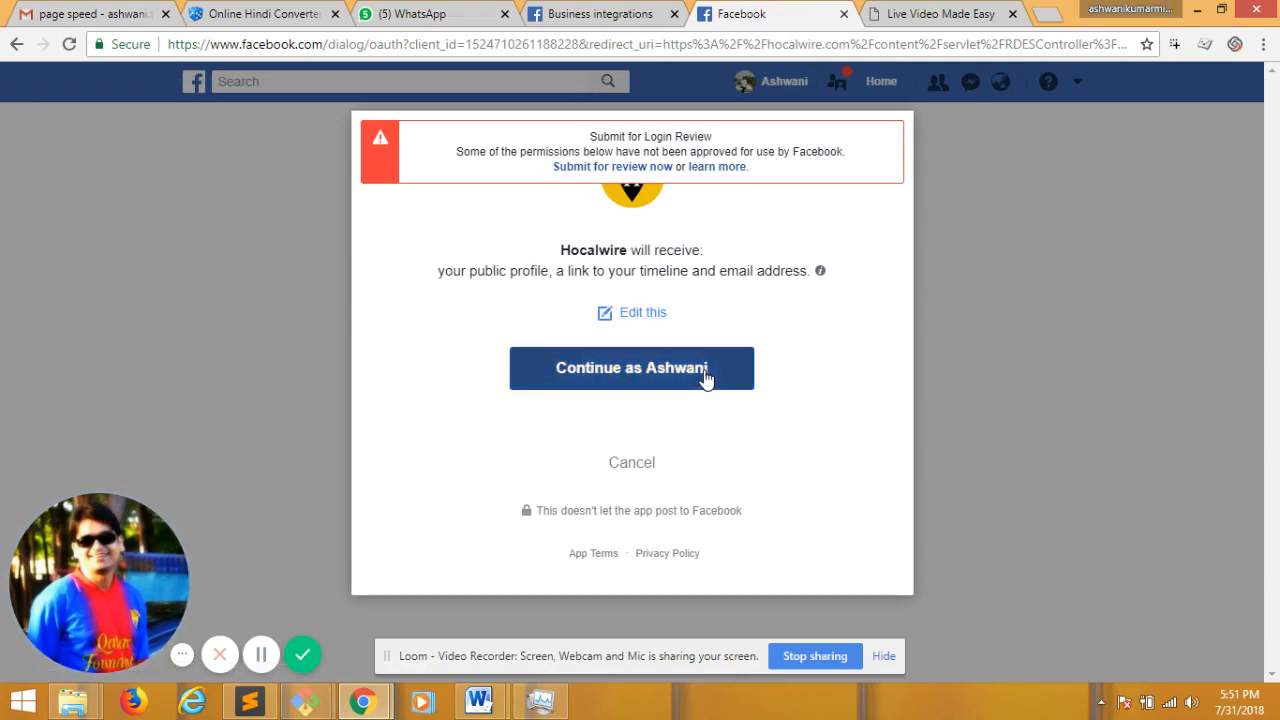
- Accept basic profile access, set post audience to Public, and allow Page management and publishing
{"action": "left_click", "coordinate": [631, 367]}
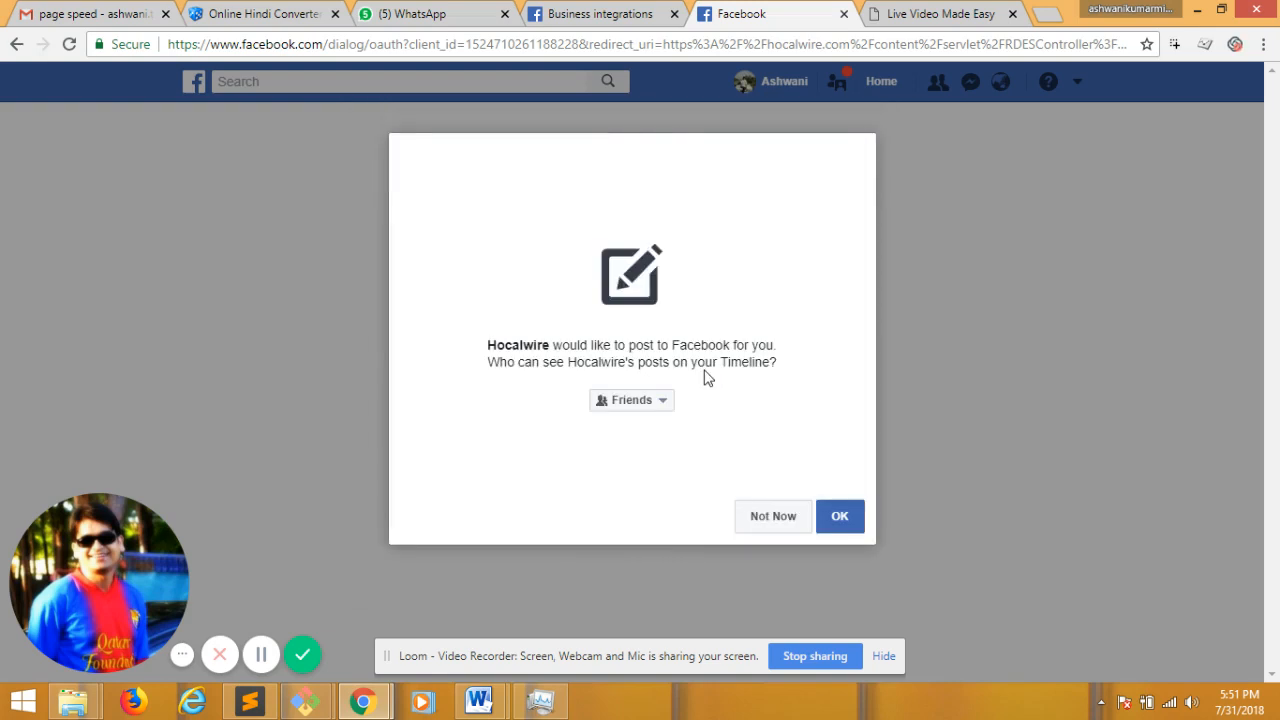
{"action": "left_click", "coordinate": [631, 400]}
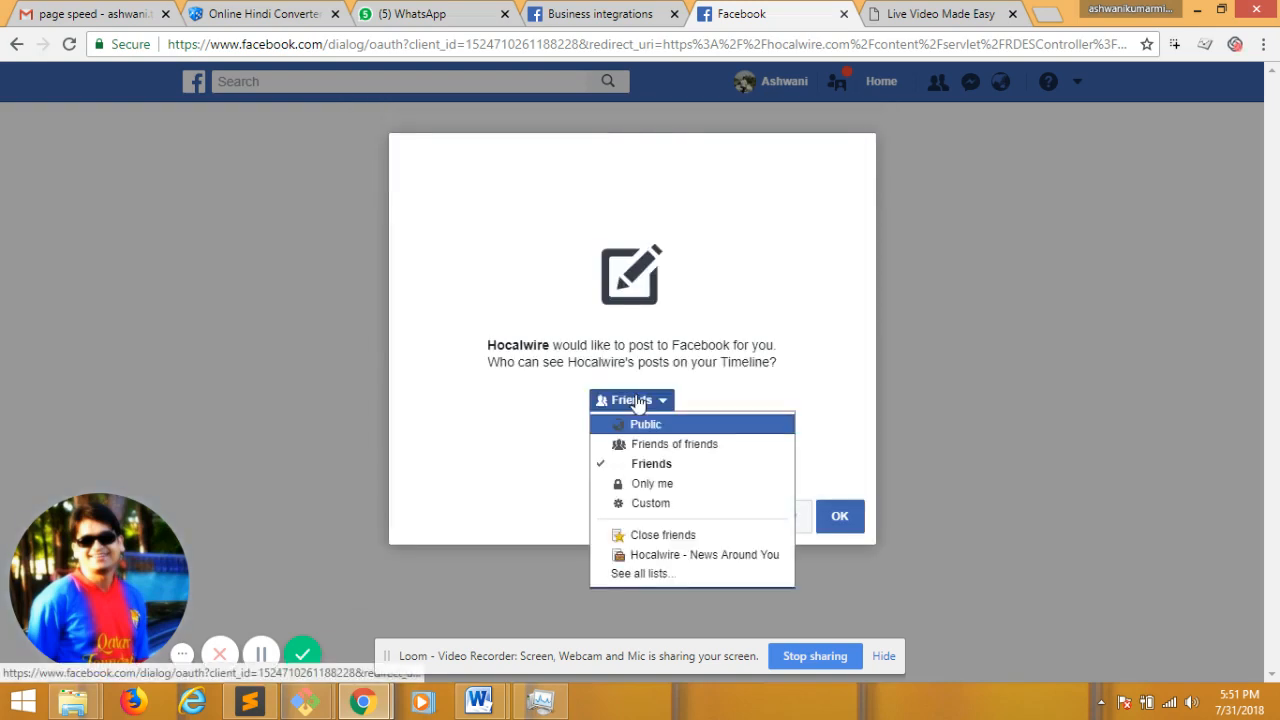
{"action": "left_click", "coordinate": [645, 424]}
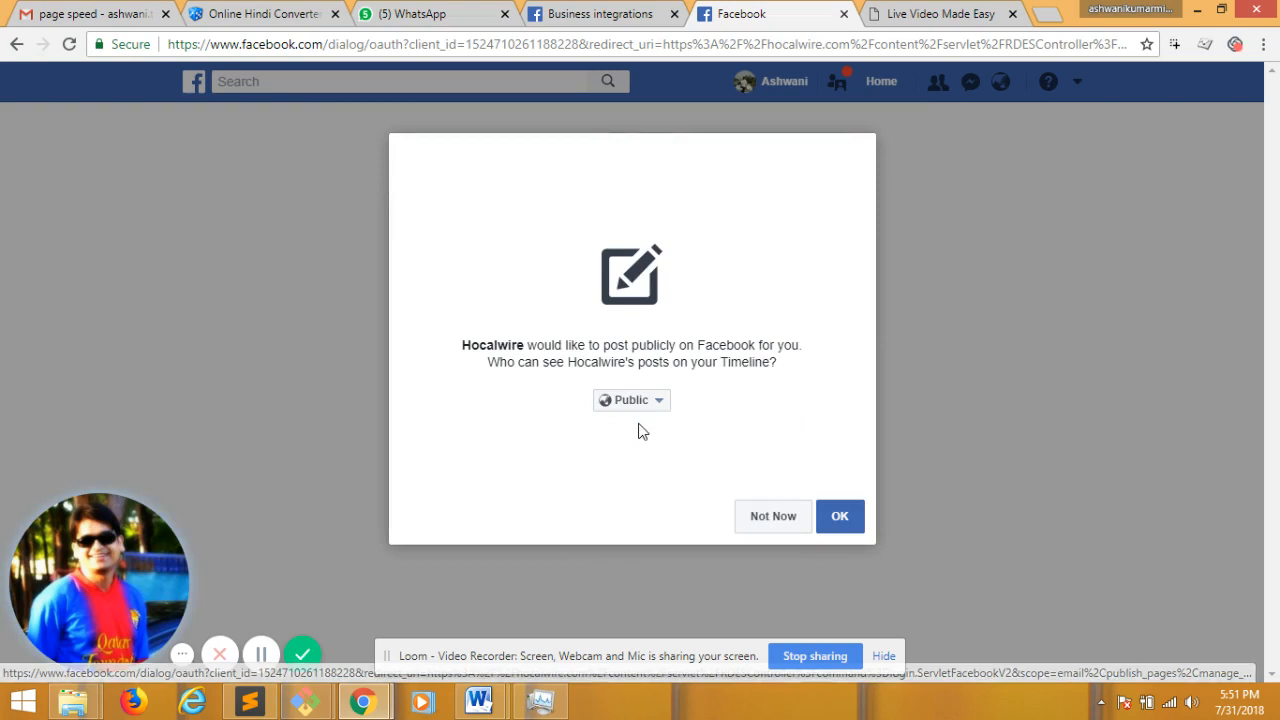
{"action": "left_click", "coordinate": [839, 516]}
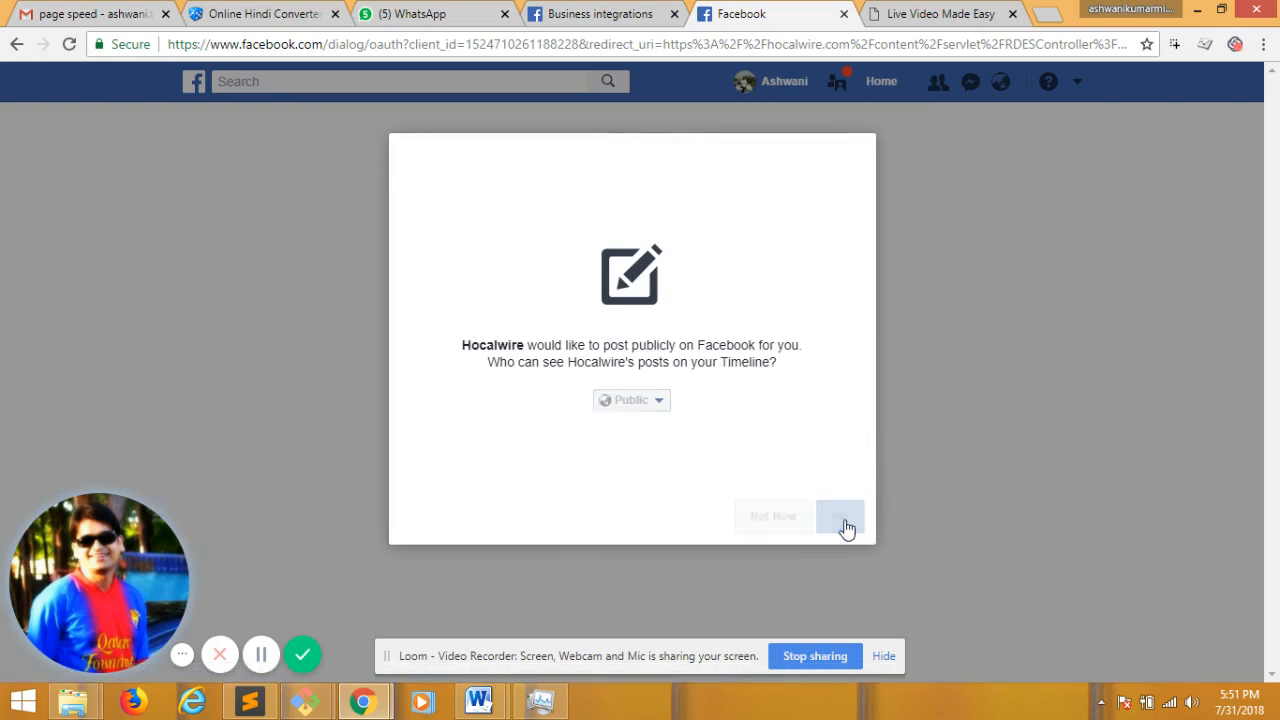
{"action": "left_click", "coordinate": [840, 516]}
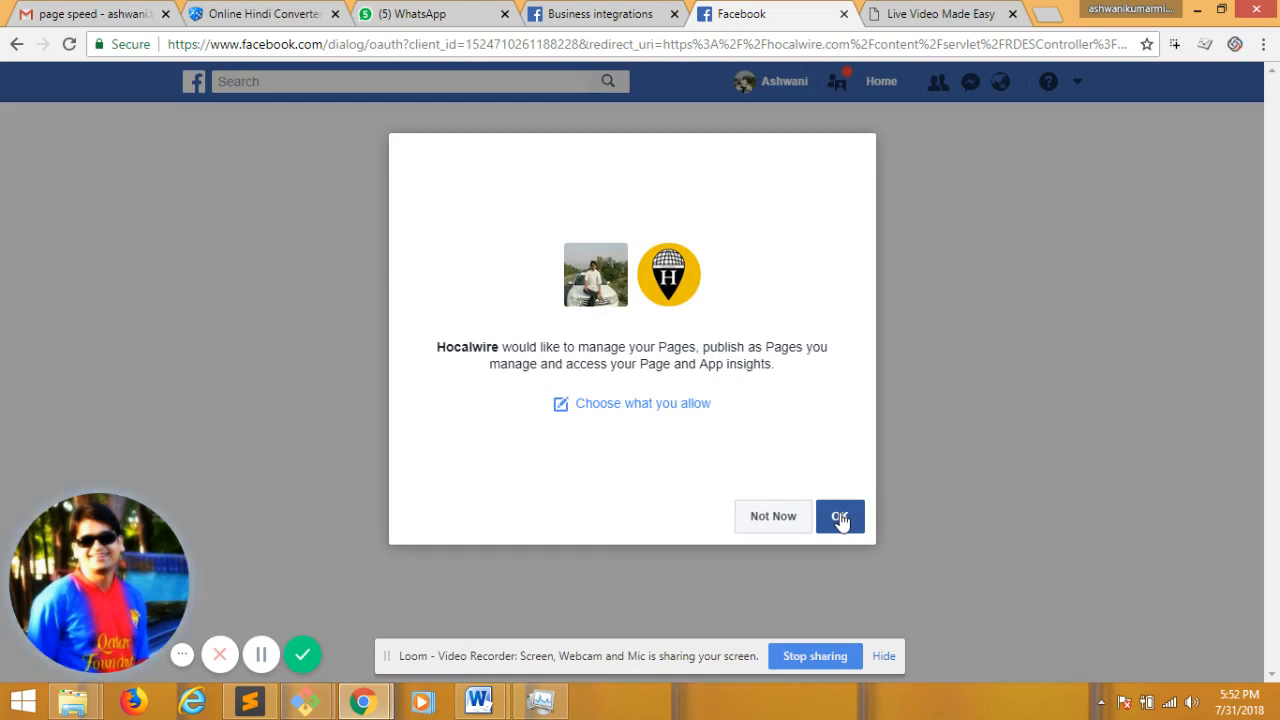
{"action": "left_click", "coordinate": [840, 516]}
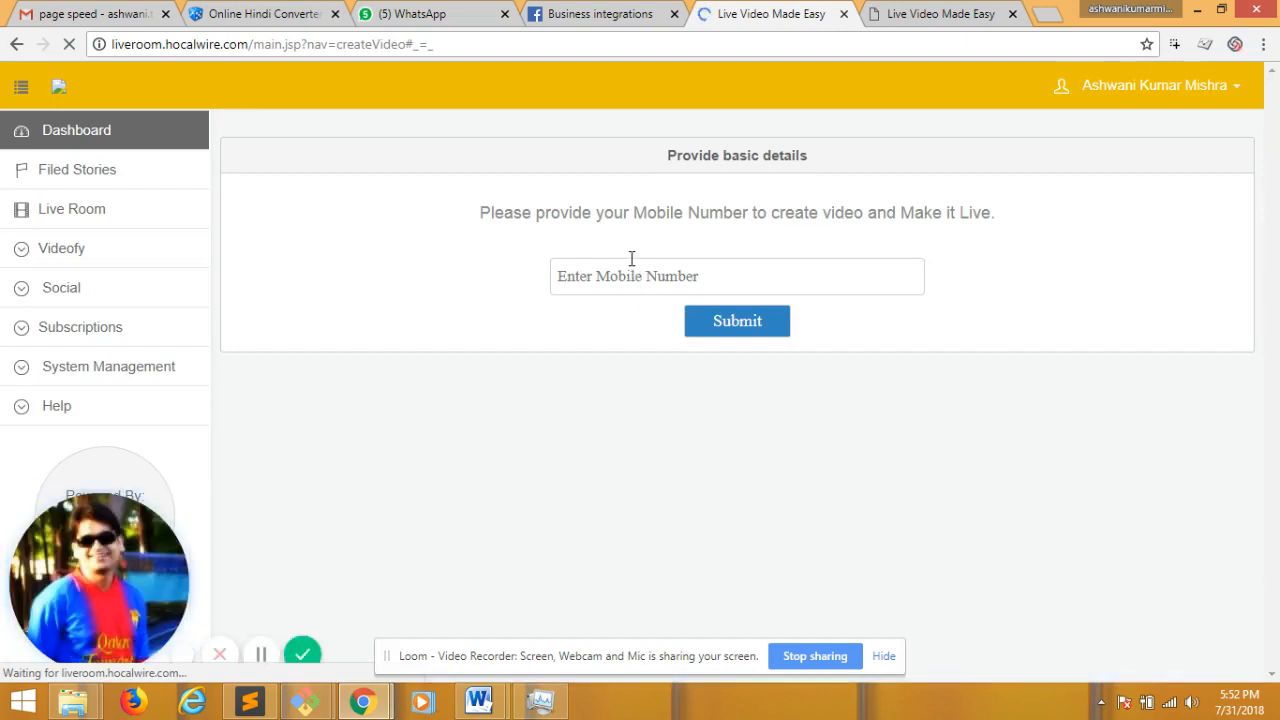
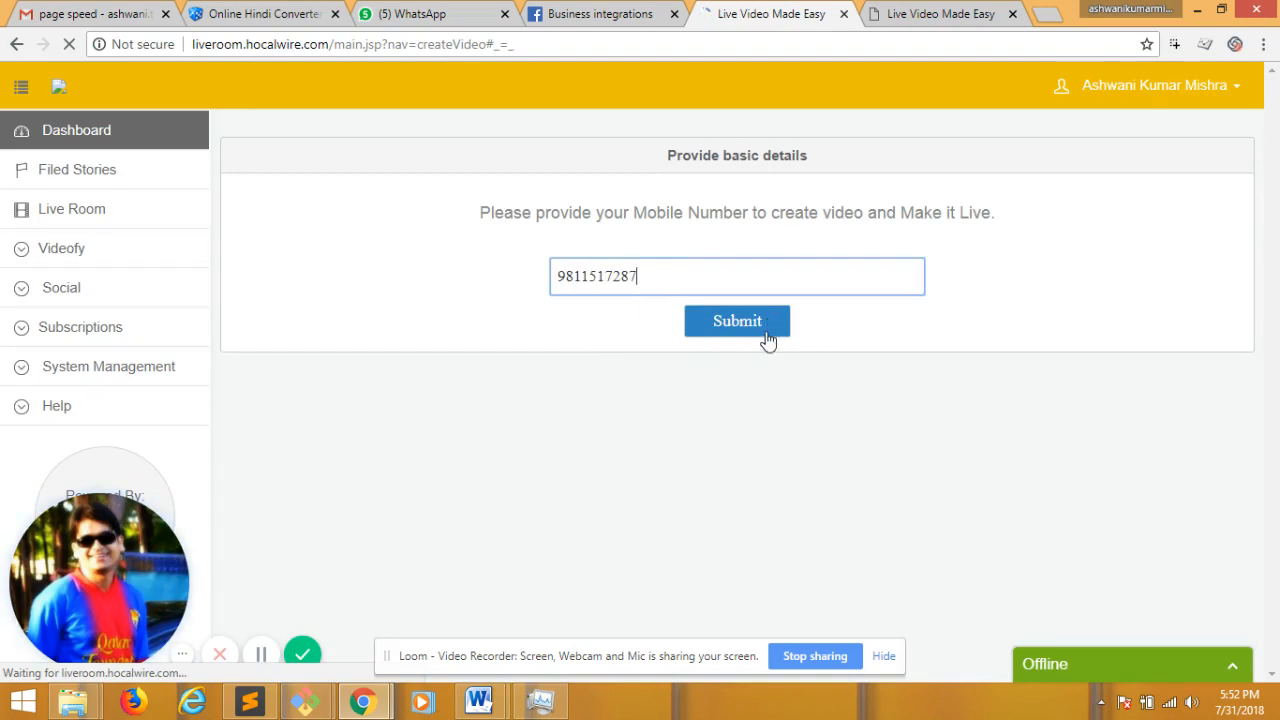
- Submit mobile number 9811 to reach the Create Video Template page
{"action": "left_click", "coordinate": [737, 320]}
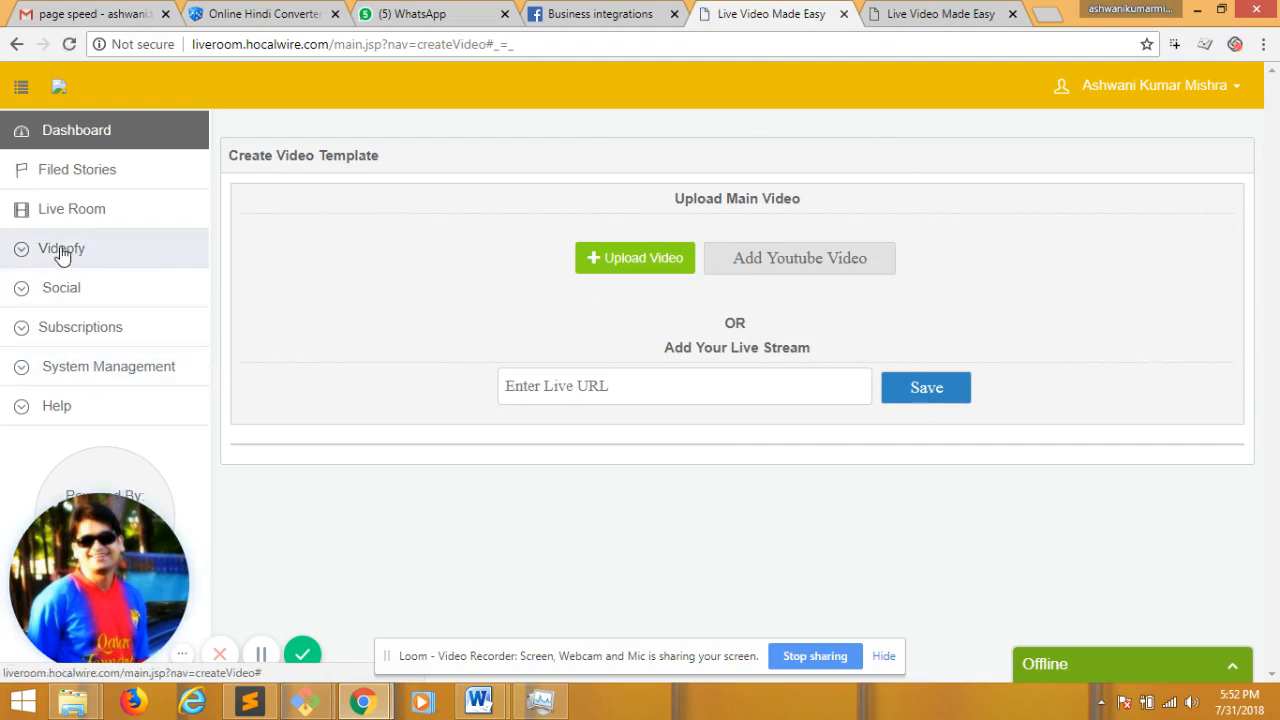
- Expand Videofy and scroll to the Social Handles page listing connected Facebook pages and groups
{"action": "left_click", "coordinate": [61, 248]}
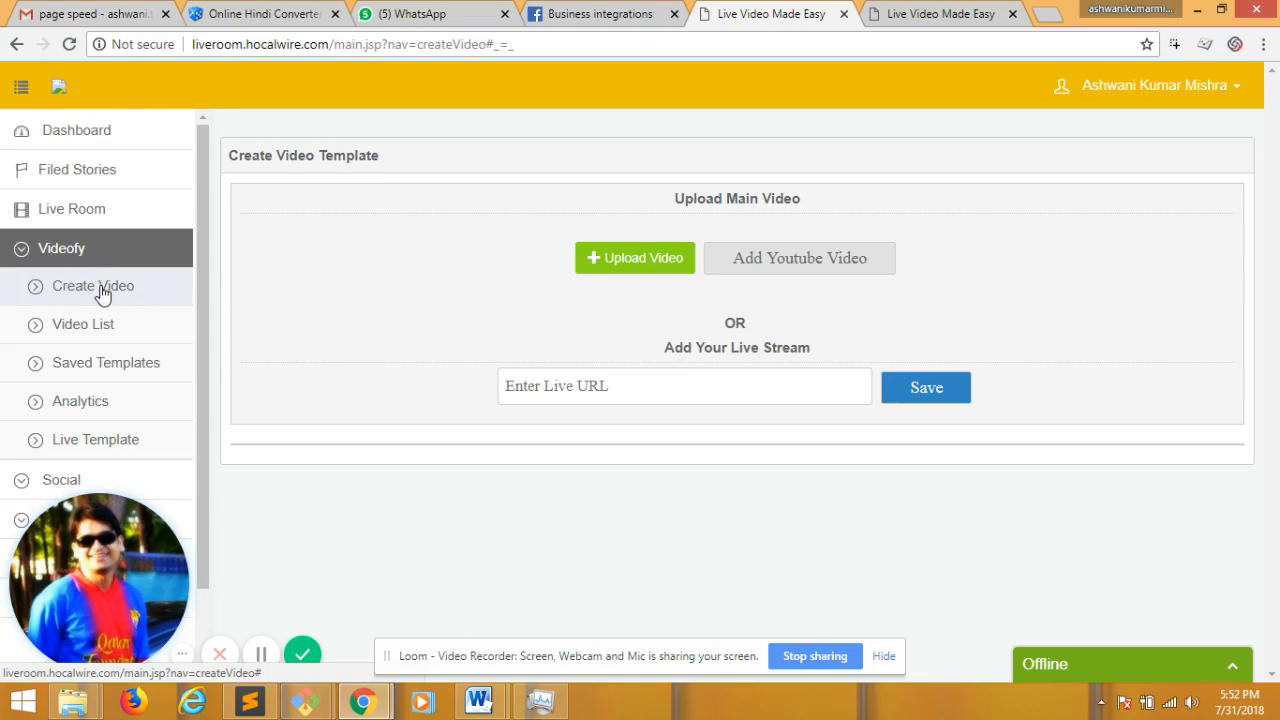
{"action": "scroll", "scroll_direction": "down", "scroll_amount": 3}
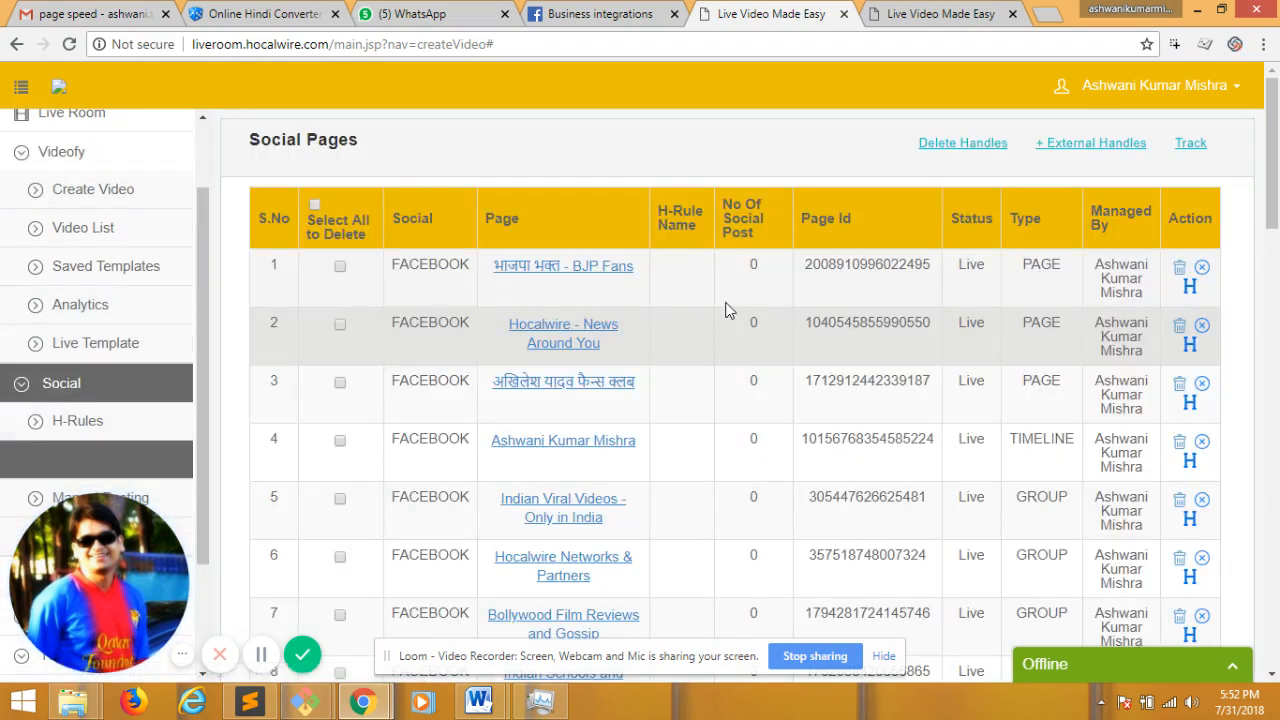
{"action": "scroll", "scroll_direction": "down", "scroll_amount": 3}
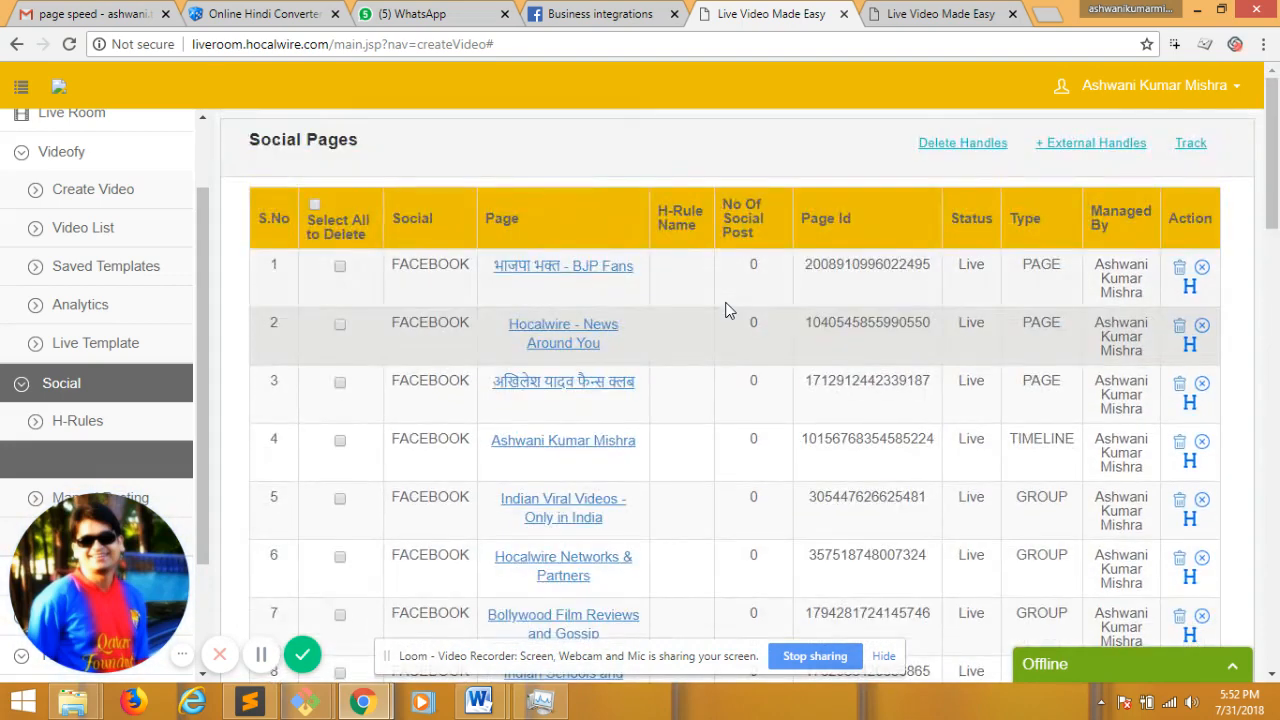
{"action": "scroll", "scroll_direction": "down", "scroll_amount": 3}
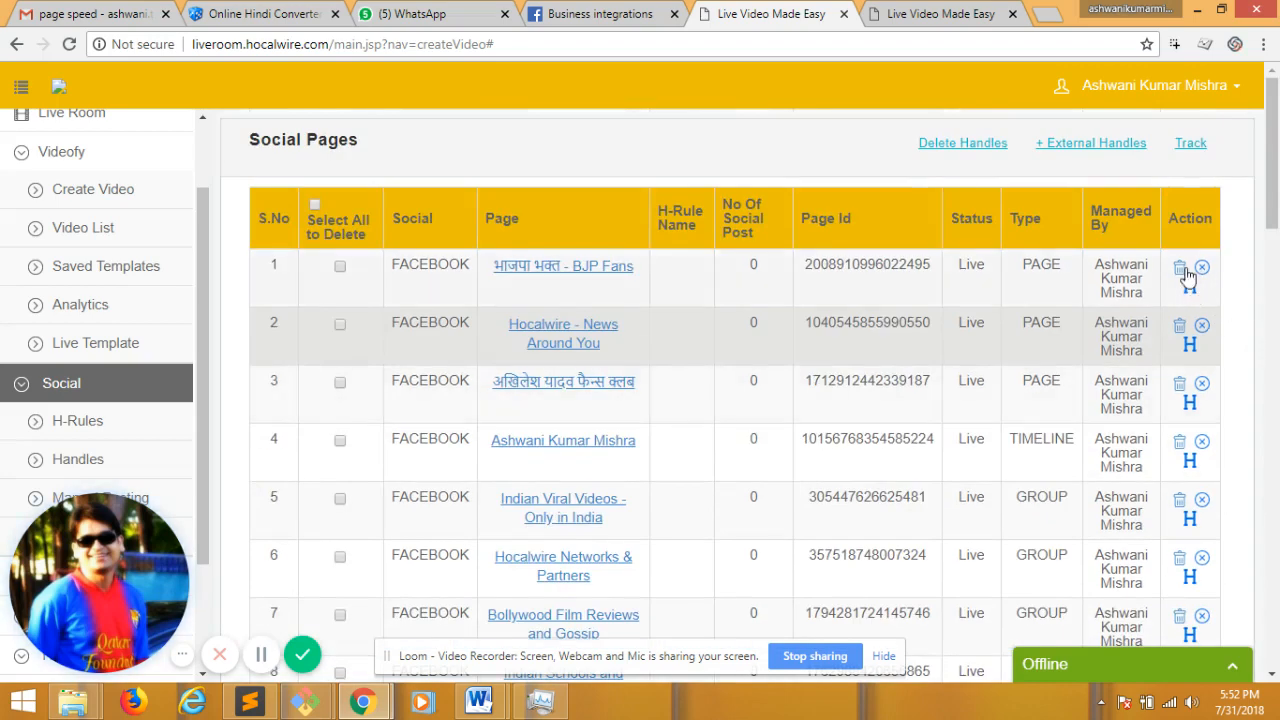
{"action": "mouse_move", "coordinate": [107, 188]}
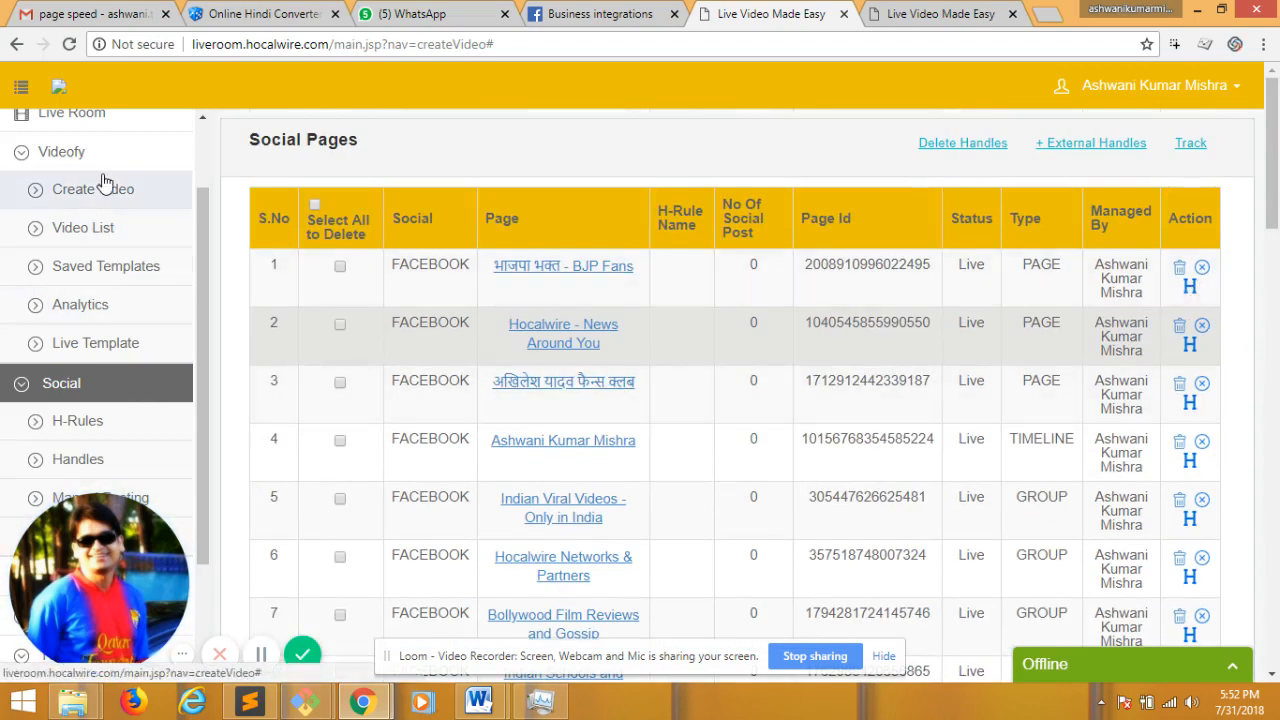
- Upload the police officer clip from Downloads via Upload Video on Create Video
{"action": "left_click", "coordinate": [92, 189]}
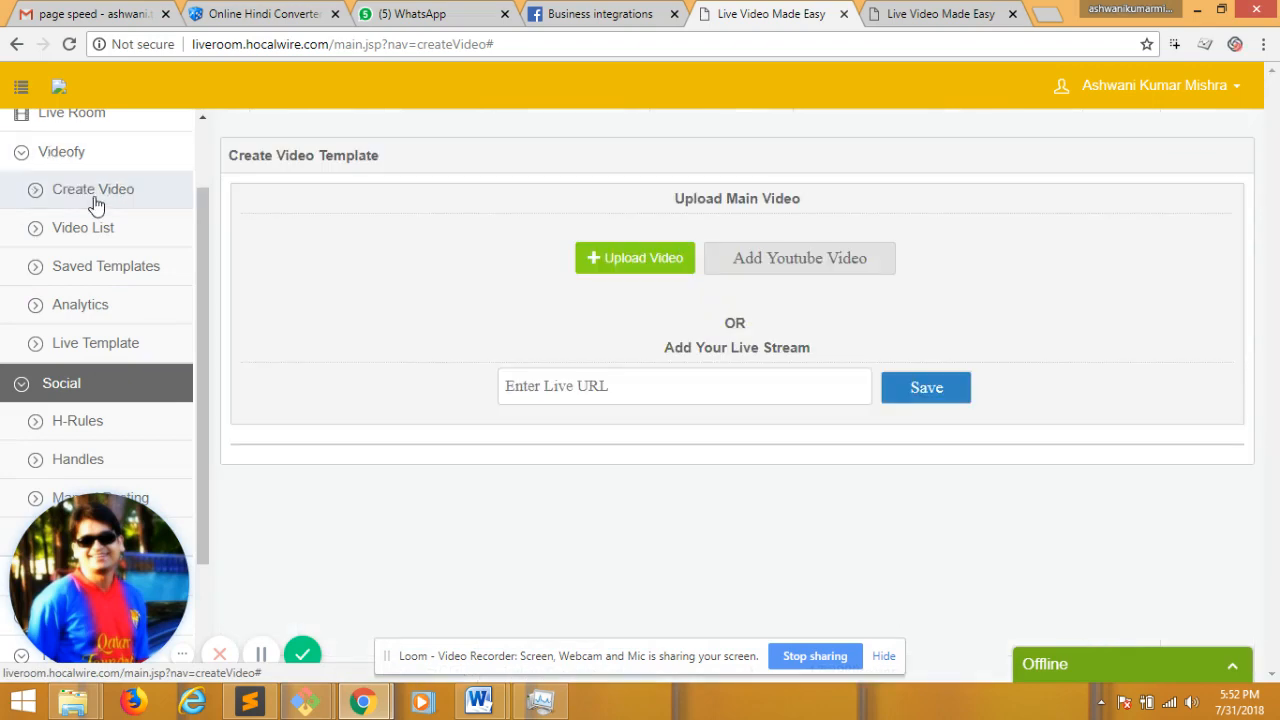
{"action": "mouse_move", "coordinate": [643, 258]}
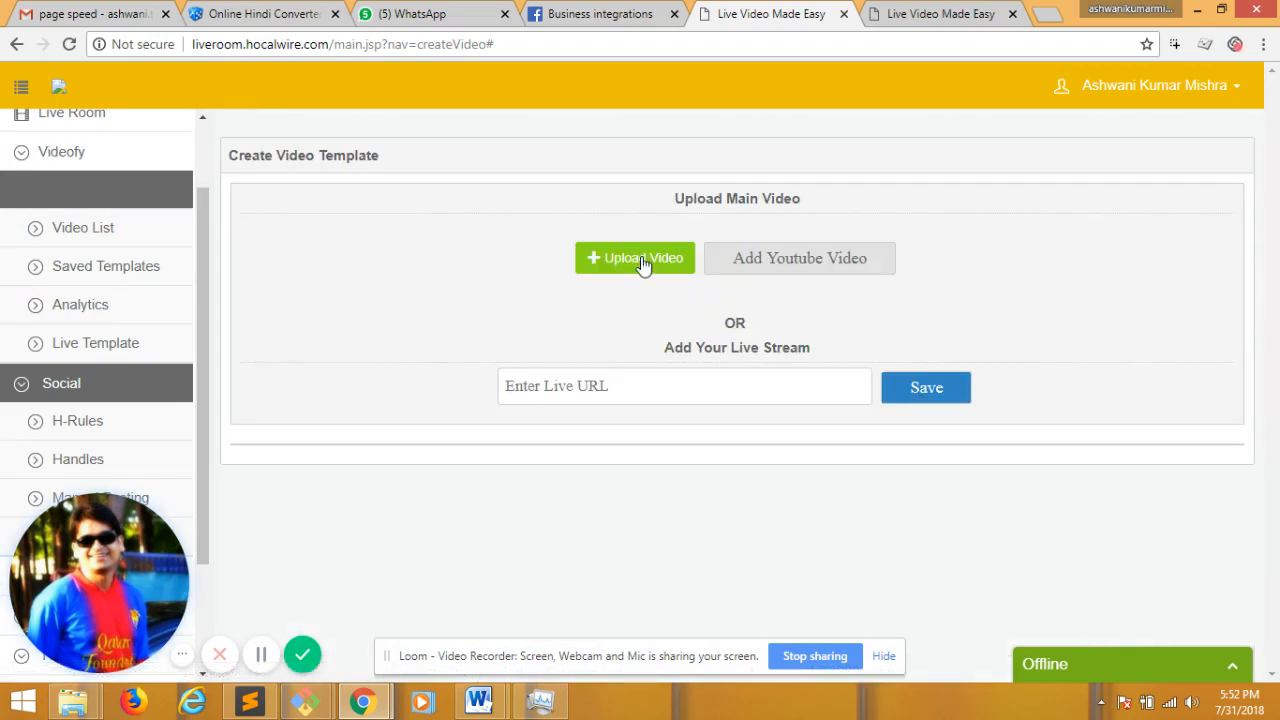
{"action": "mouse_move", "coordinate": [806, 278]}
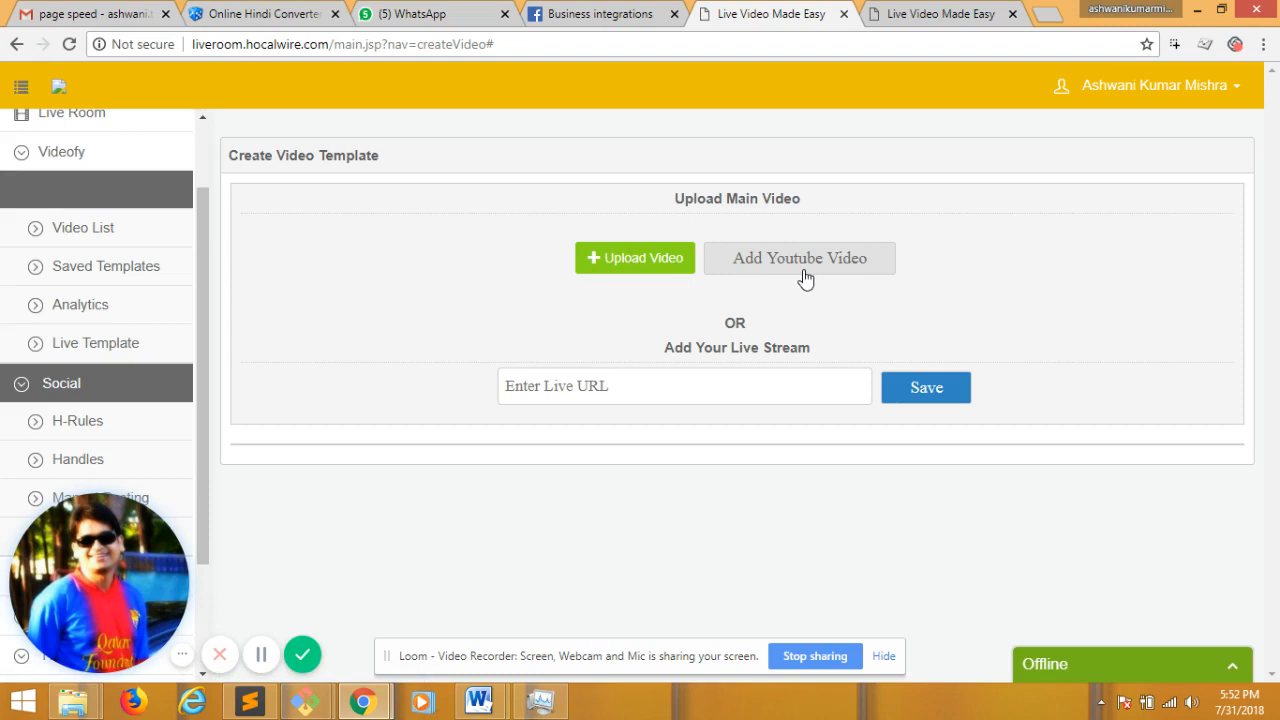
{"action": "left_click", "coordinate": [685, 386]}
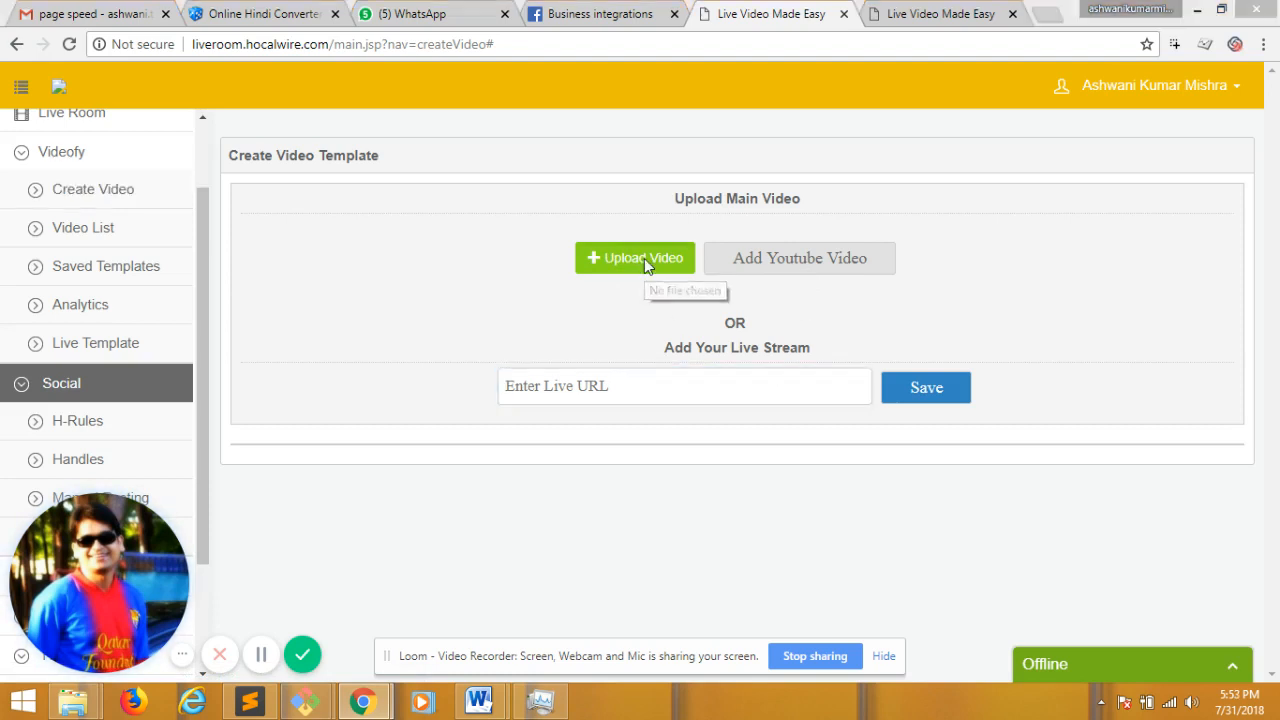
{"action": "left_click", "coordinate": [635, 258]}
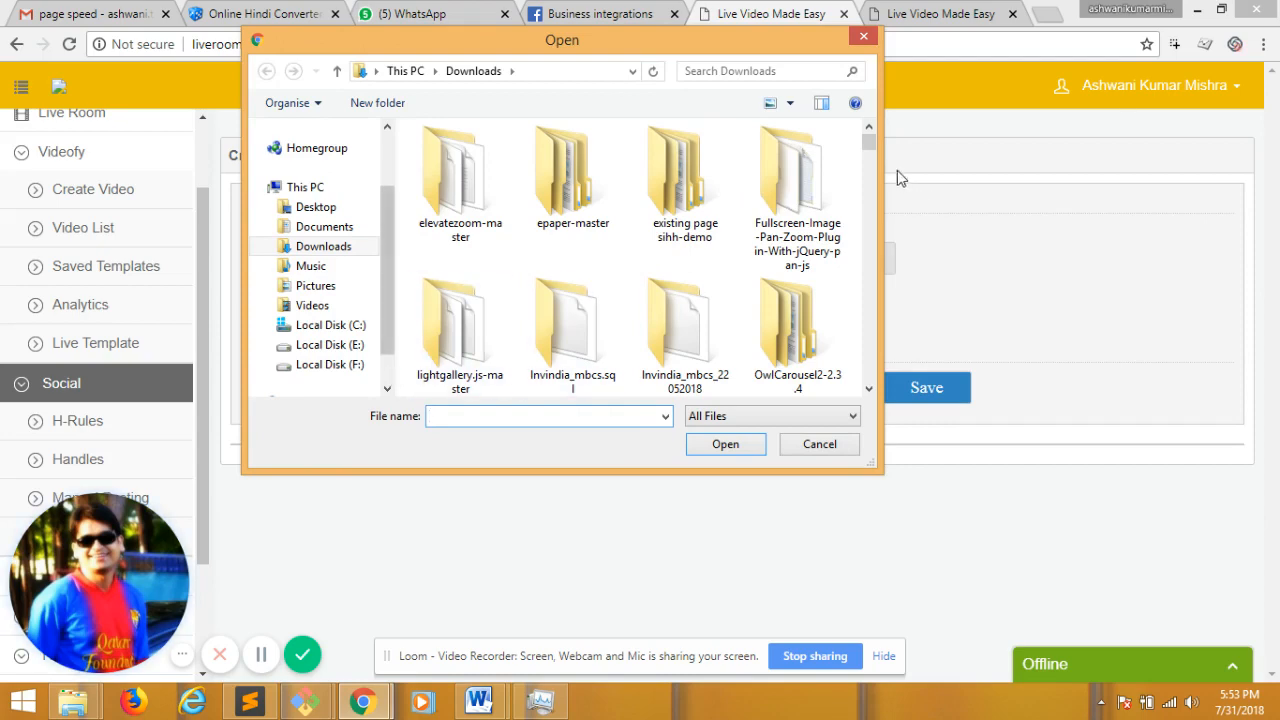
{"action": "scroll", "scroll_direction": "down", "scroll_amount": 3}
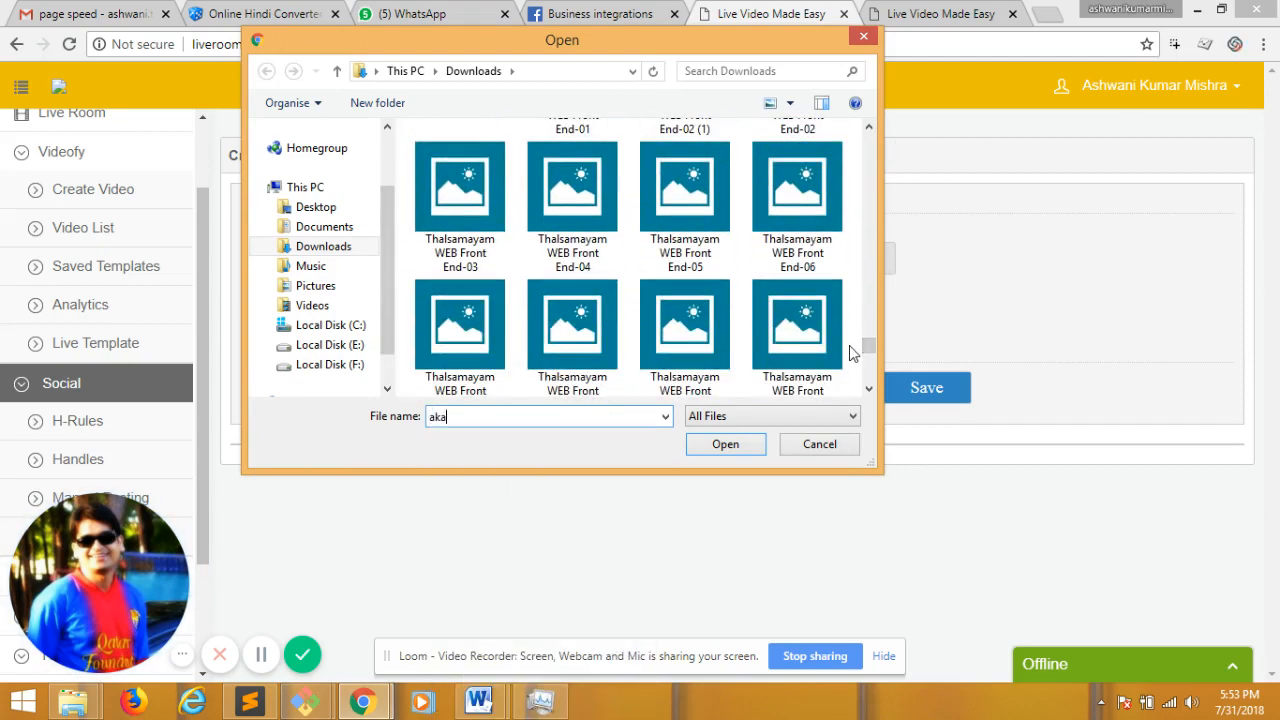
{"action": "left_click", "coordinate": [330, 345]}
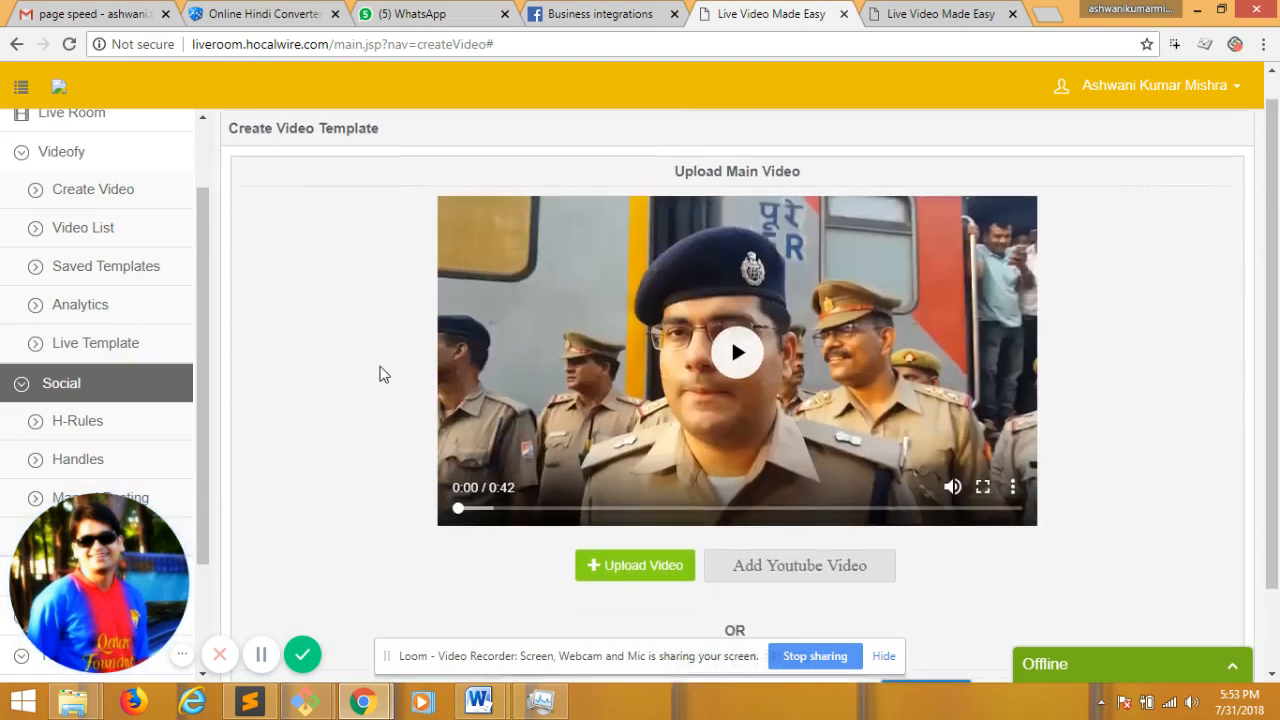
- Open Edit Video and shrink the clip's frame to leave an empty left strip
{"action": "scroll", "scroll_direction": "down", "scroll_amount": 3}
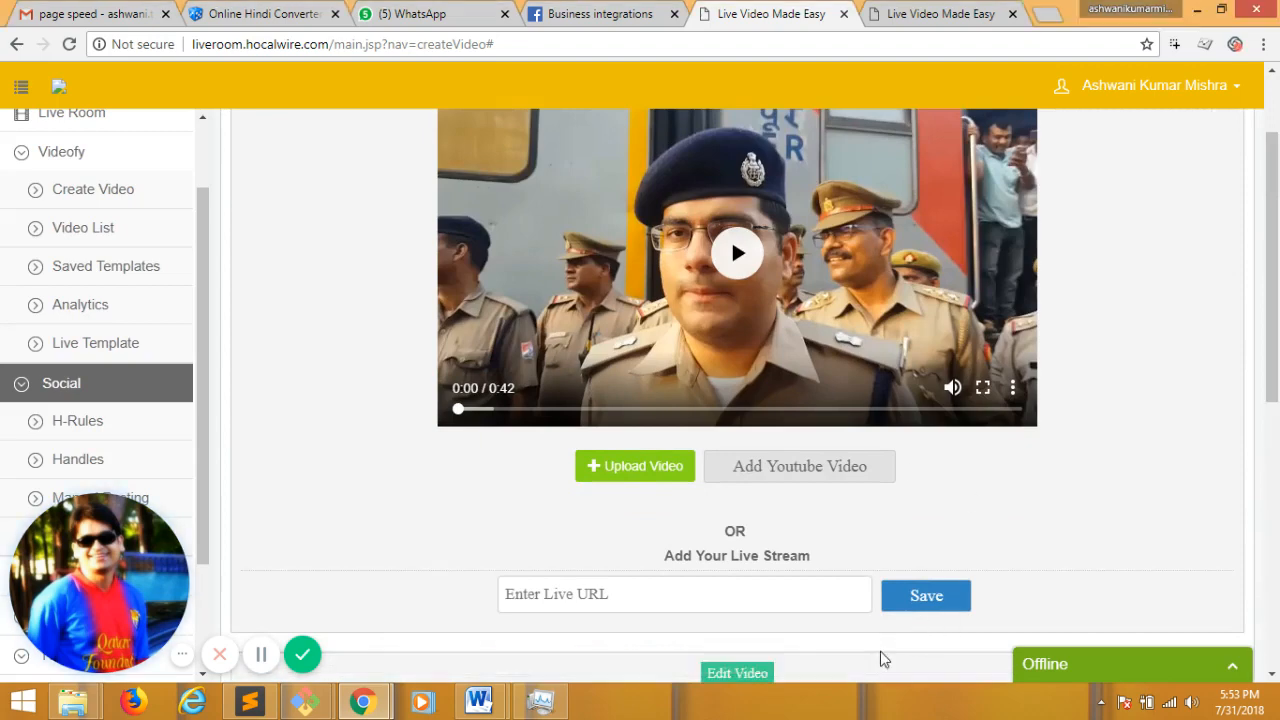
{"action": "left_click", "coordinate": [737, 672]}
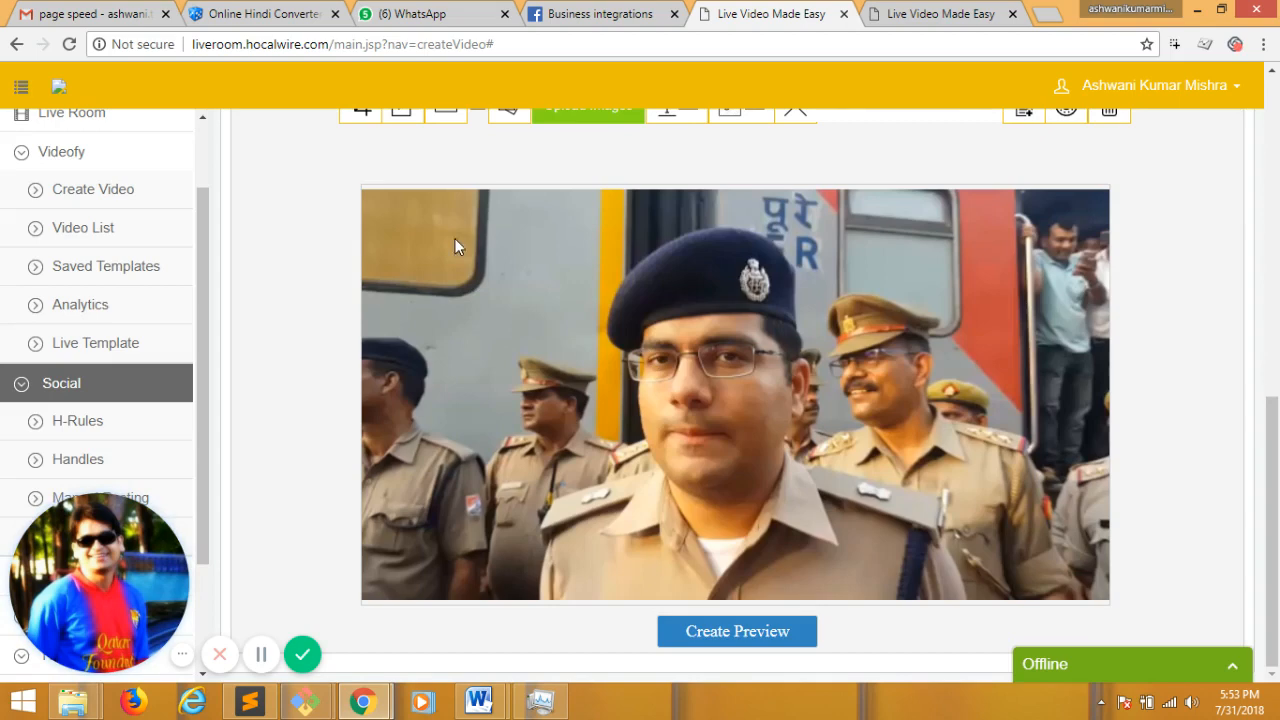
{"action": "mouse_move", "coordinate": [620, 339]}
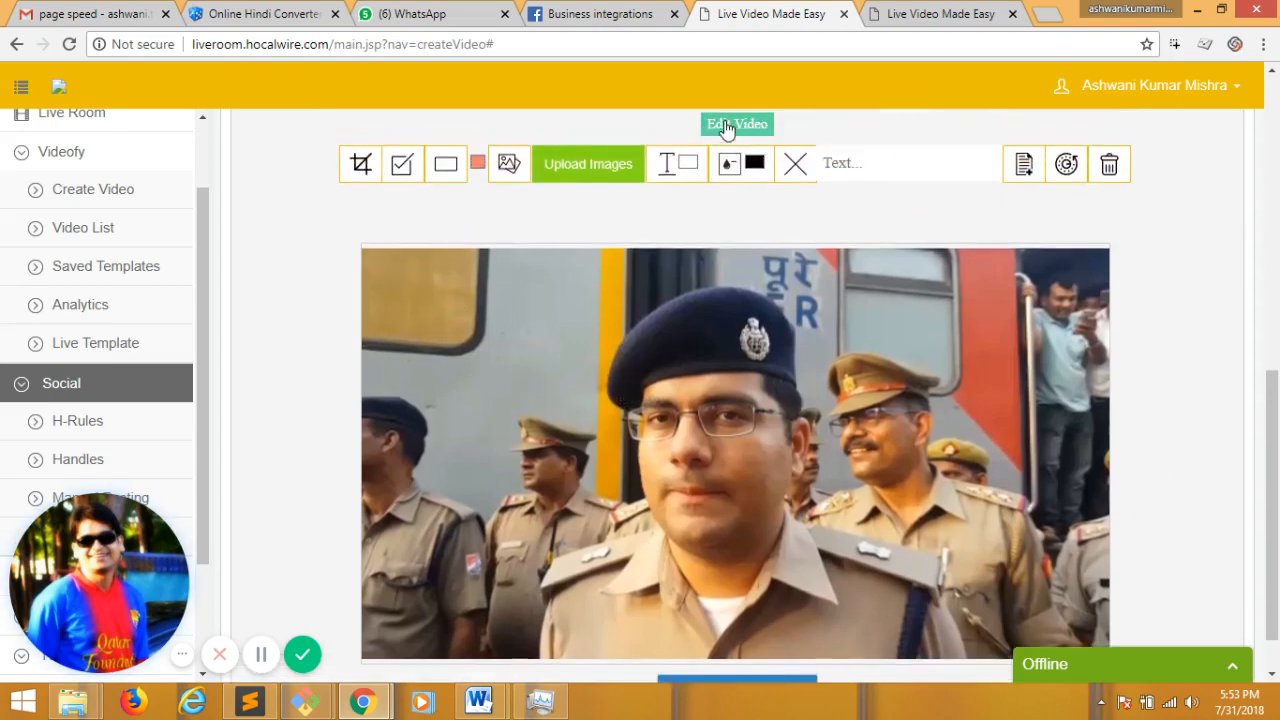
{"action": "left_click", "coordinate": [737, 123]}
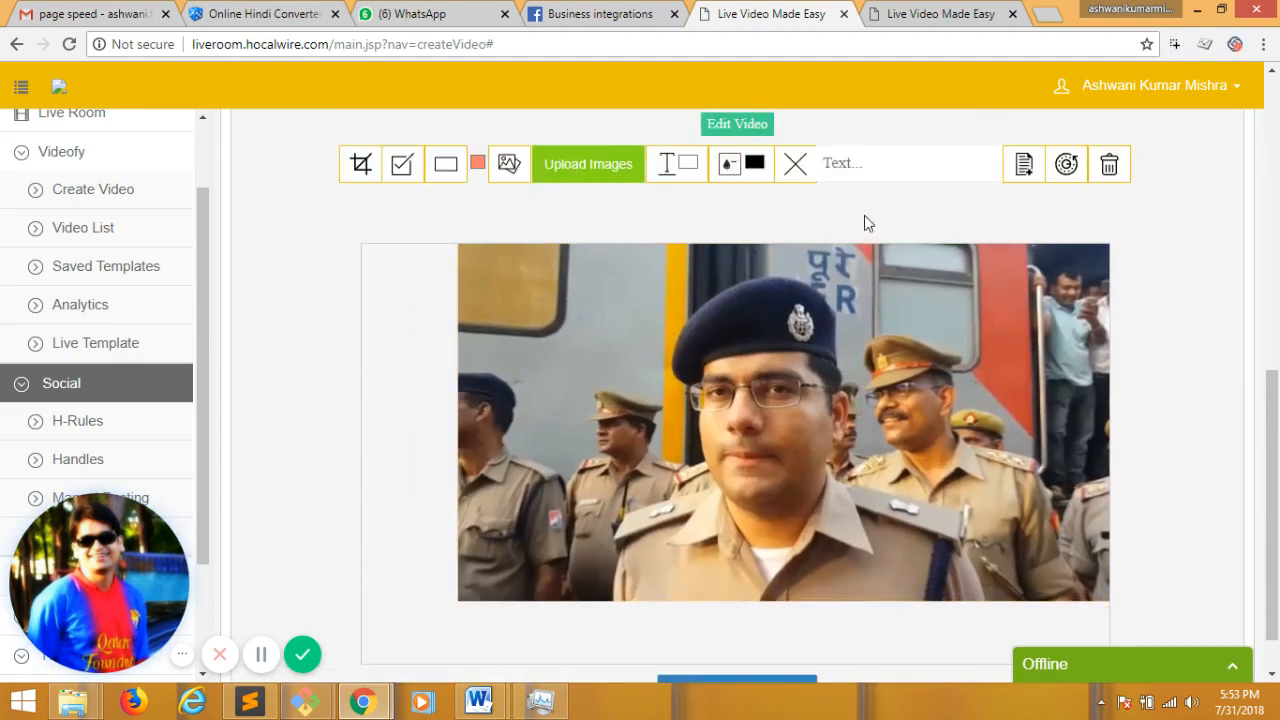
- Insert the H LIVE logo image and drag it to the video's top-left corner
{"action": "left_click", "coordinate": [588, 163]}
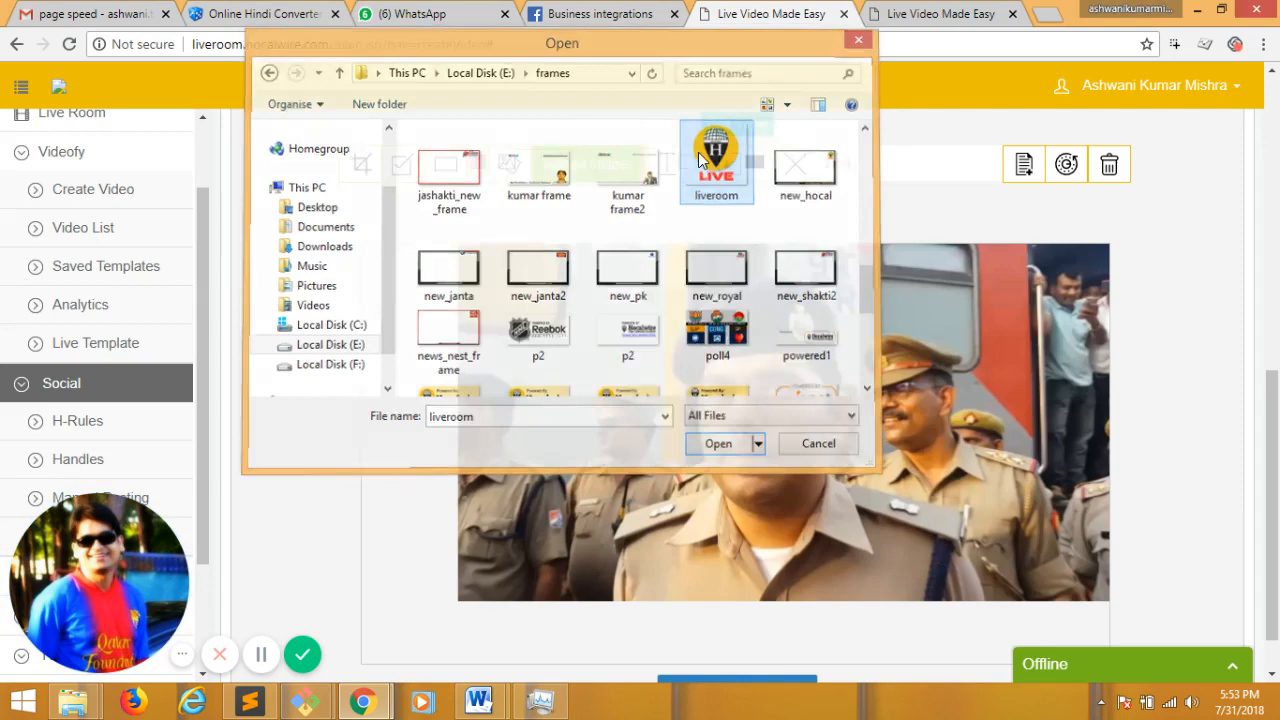
{"action": "left_click", "coordinate": [718, 443]}
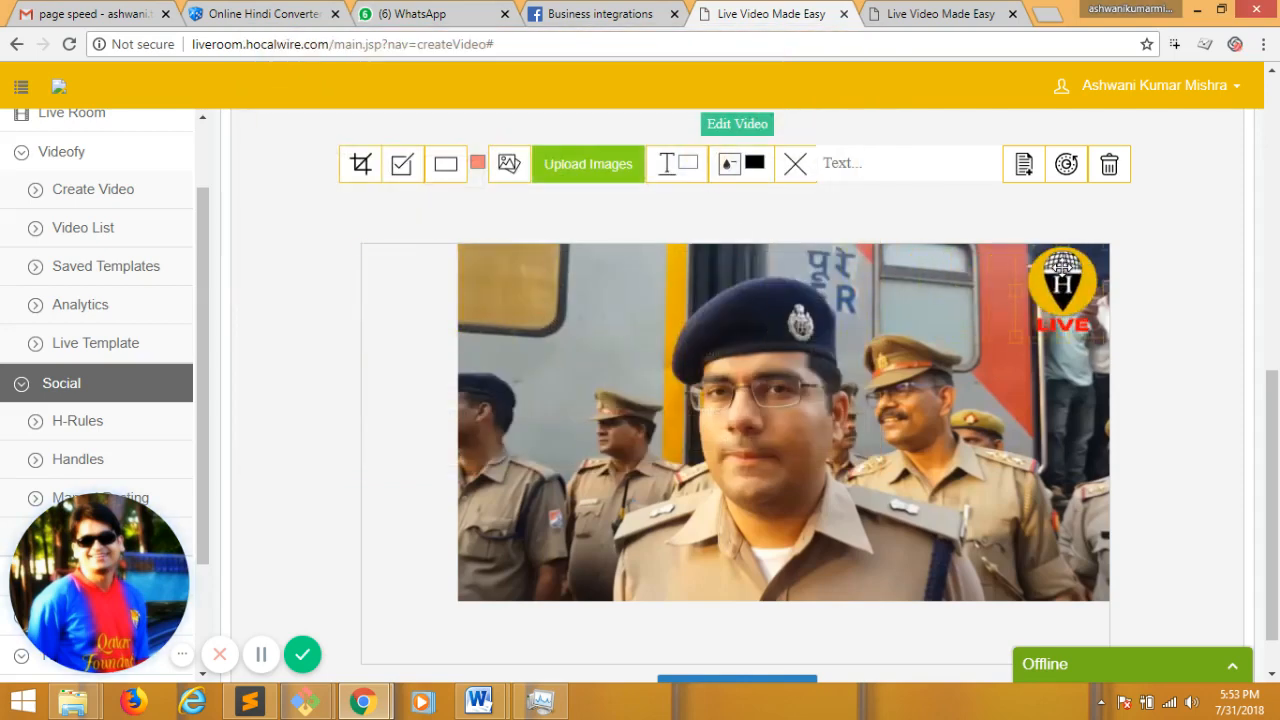
{"action": "left_click_drag", "start_coordinate": [1063, 290], "coordinate": [408, 290]}
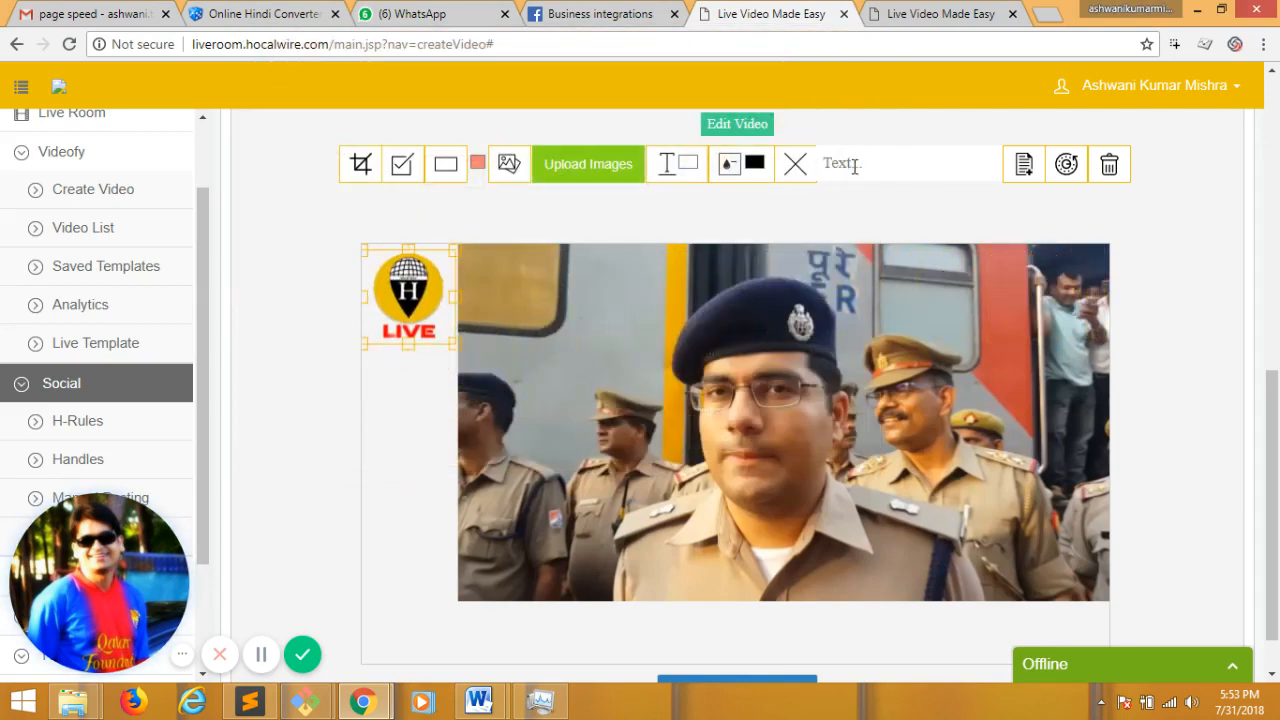
- Add the caption 'This is test' and drag it to the bottom-left area
{"action": "type", "text": "This is test"}
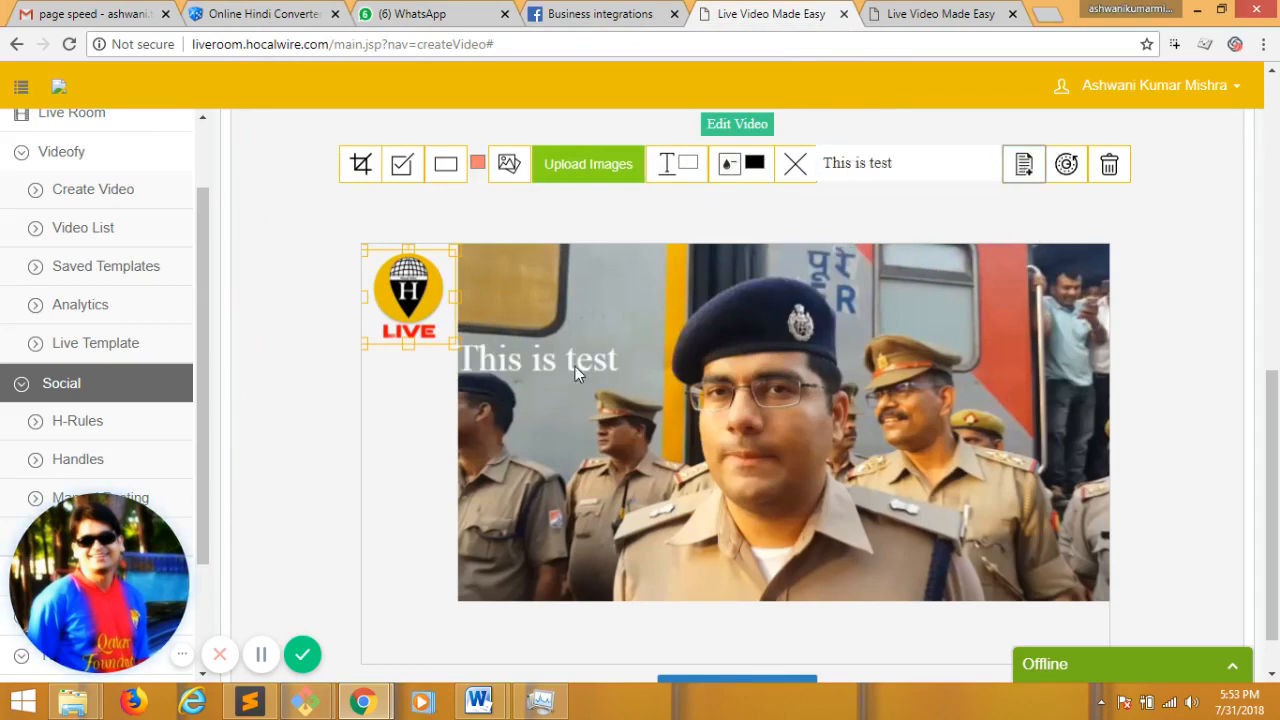
{"action": "left_click_drag", "start_coordinate": [537, 358], "coordinate": [445, 632]}
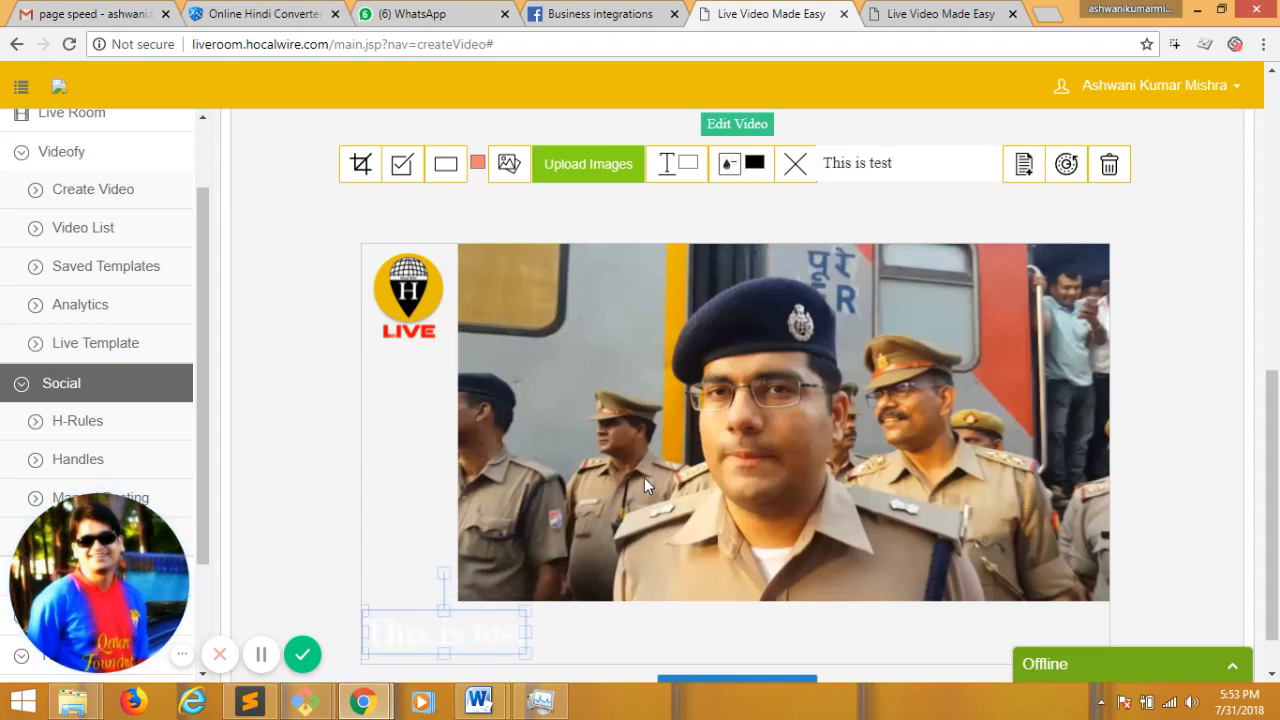
{"action": "scroll", "scroll_direction": "down", "scroll_amount": 3}
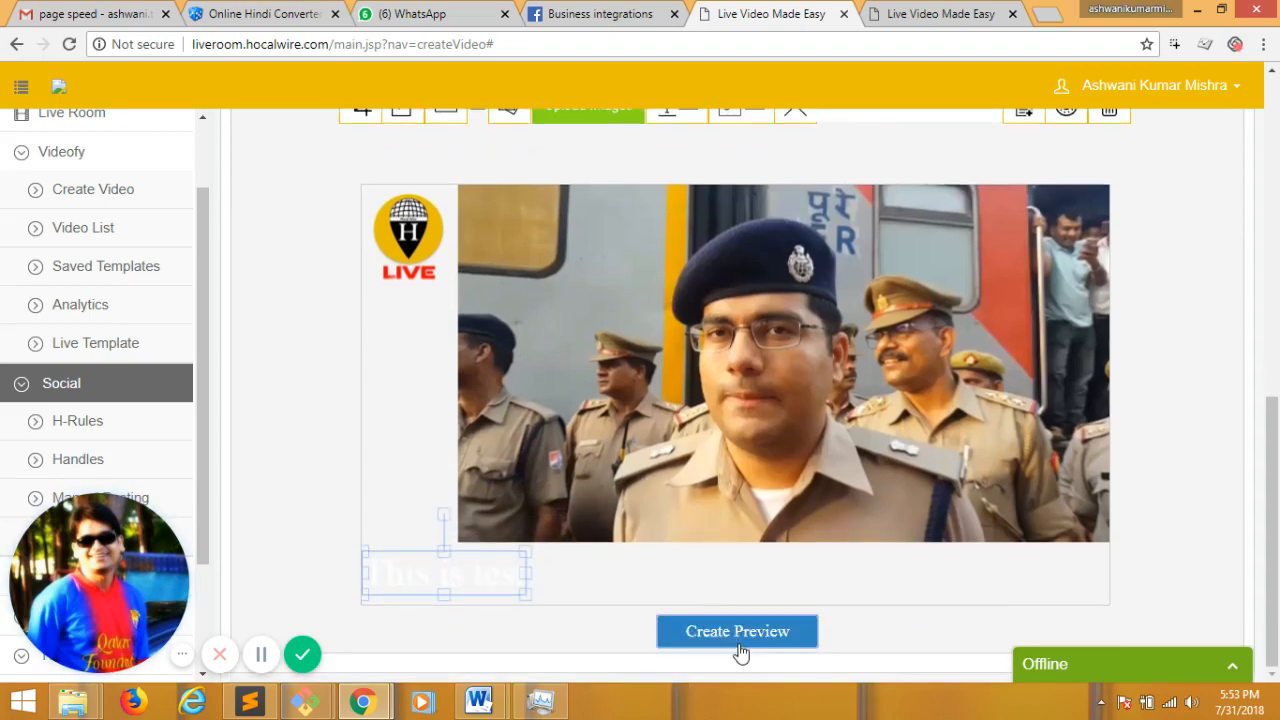
- Create and play the preview showing the logo and caption, then close and continue
{"action": "left_click", "coordinate": [737, 631]}
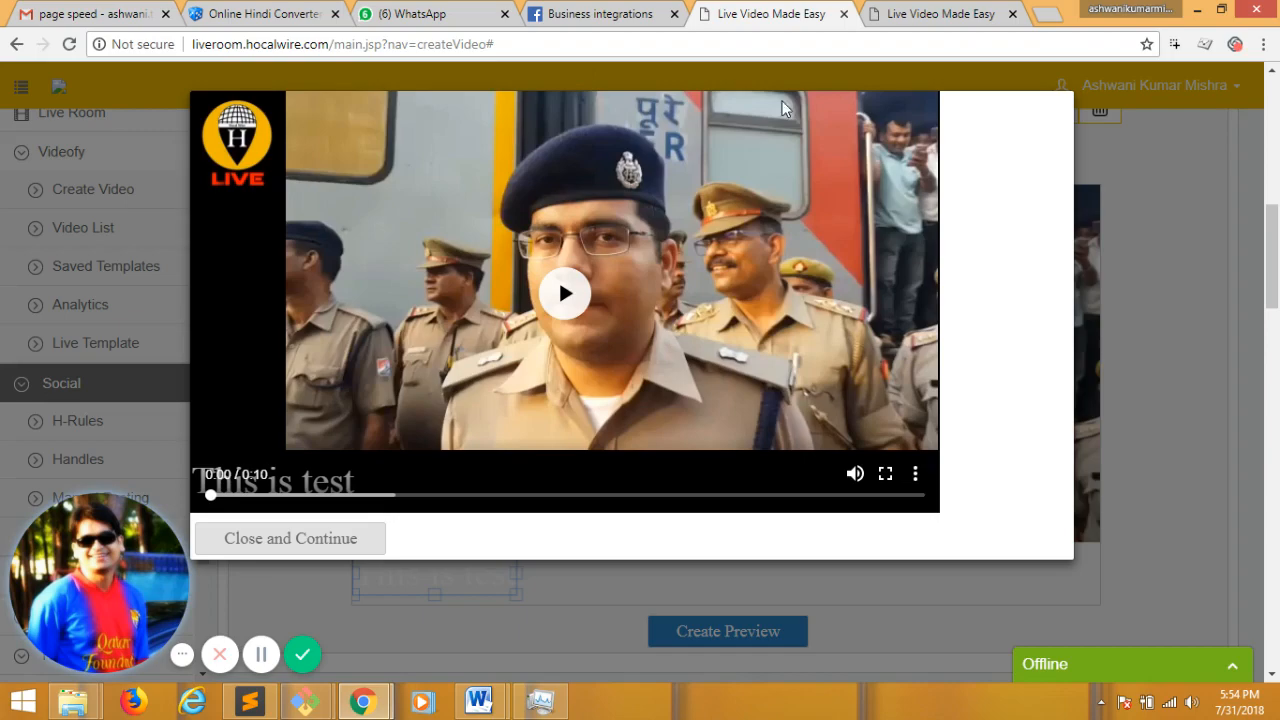
{"action": "left_click", "coordinate": [564, 293]}
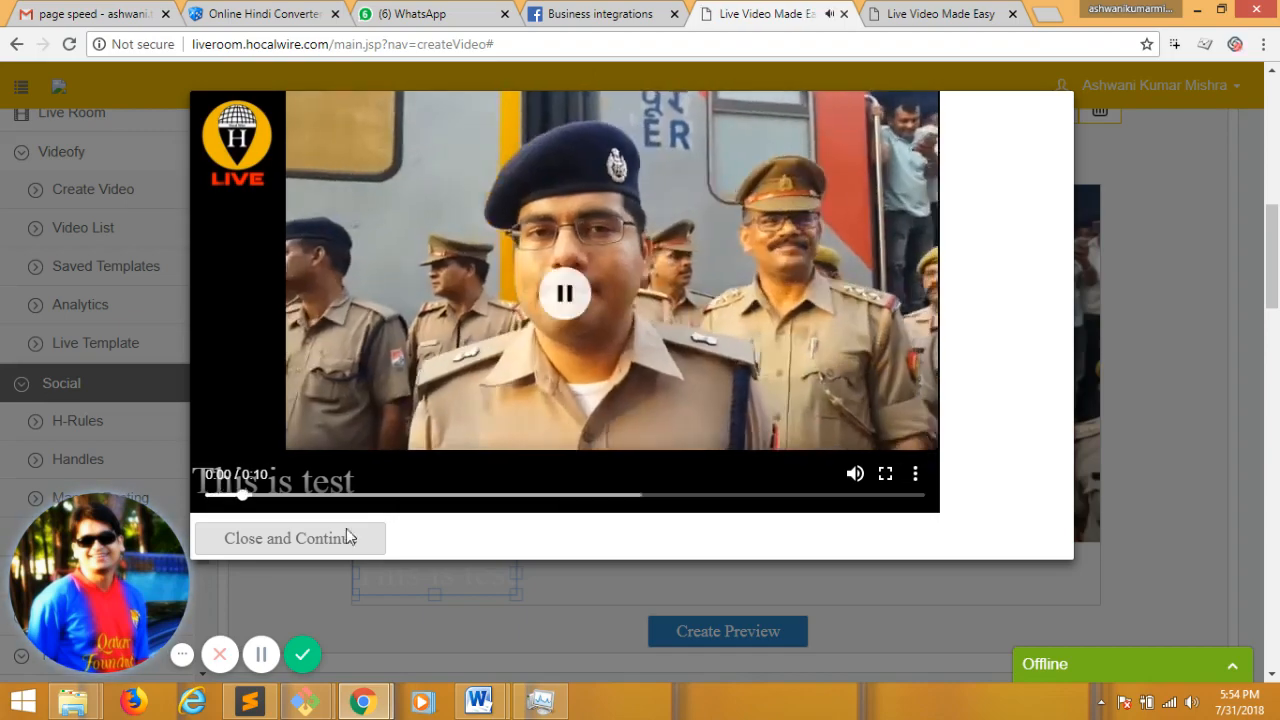
{"action": "left_click", "coordinate": [289, 538]}
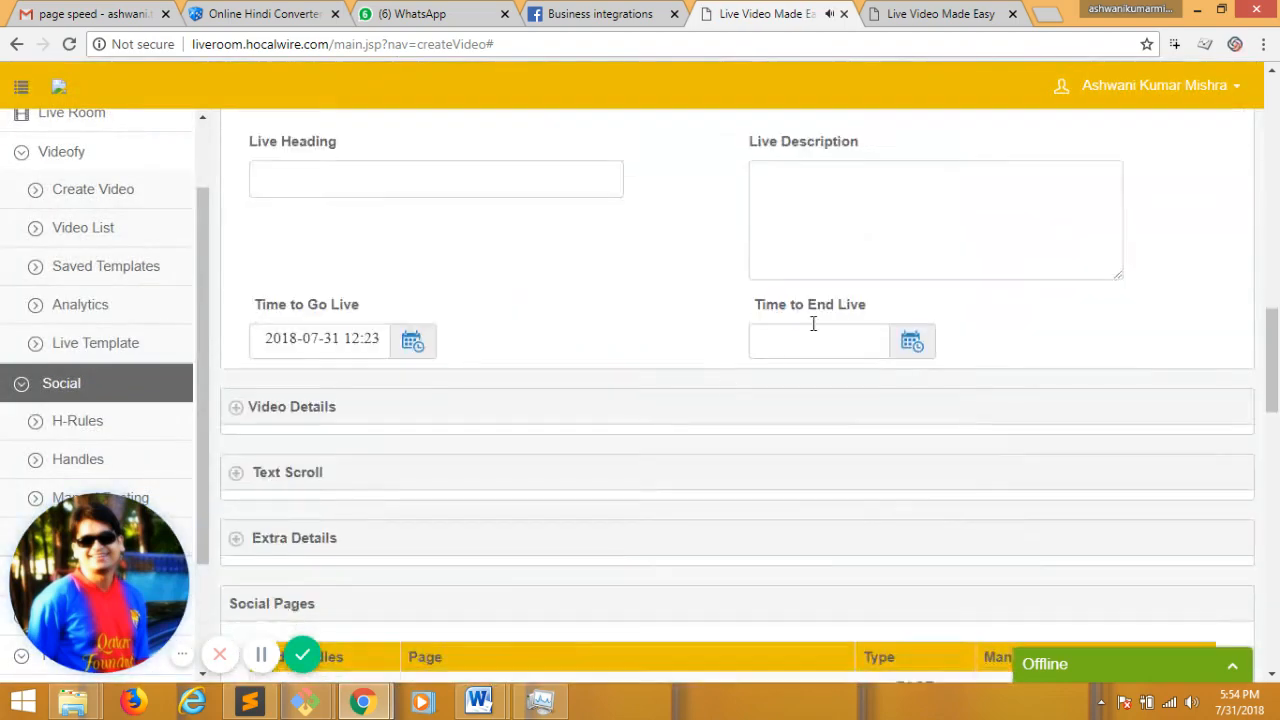
- Enter 'Hocalwire restreaming test' as Live Description and expand the Text Scroll section
{"action": "type", "text": "H"}
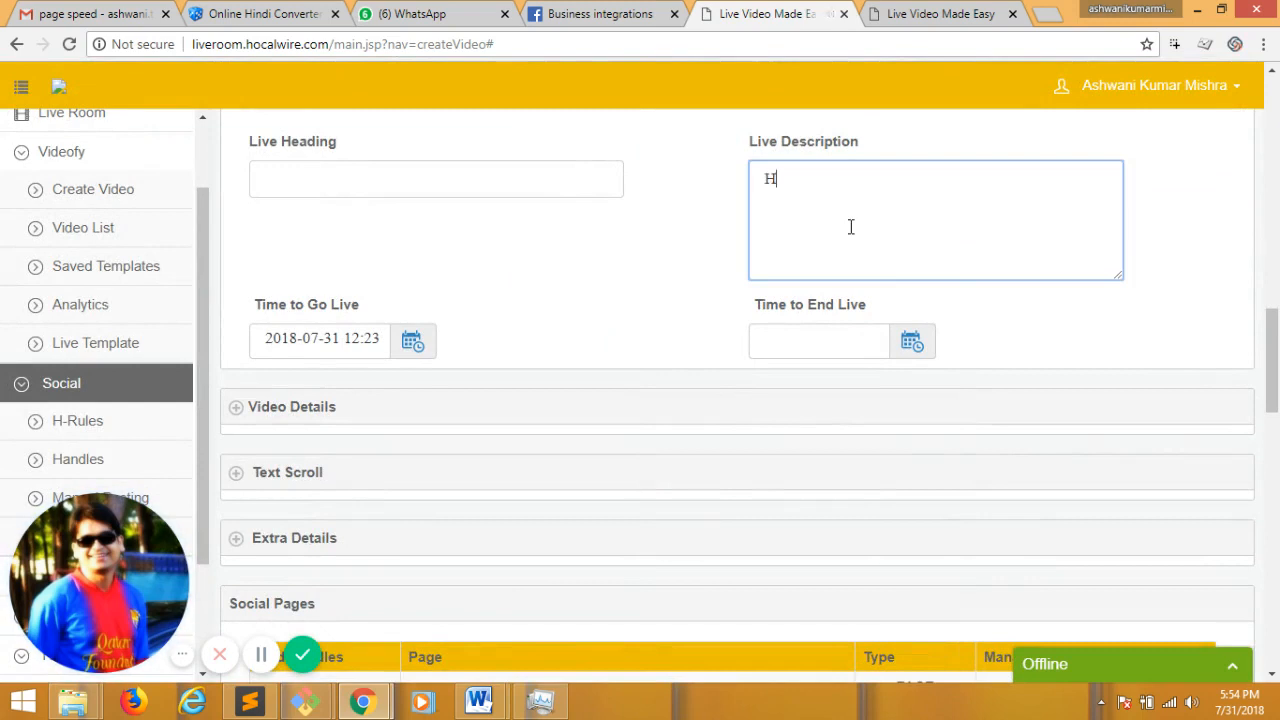
{"action": "type", "text": "ocaliw"}
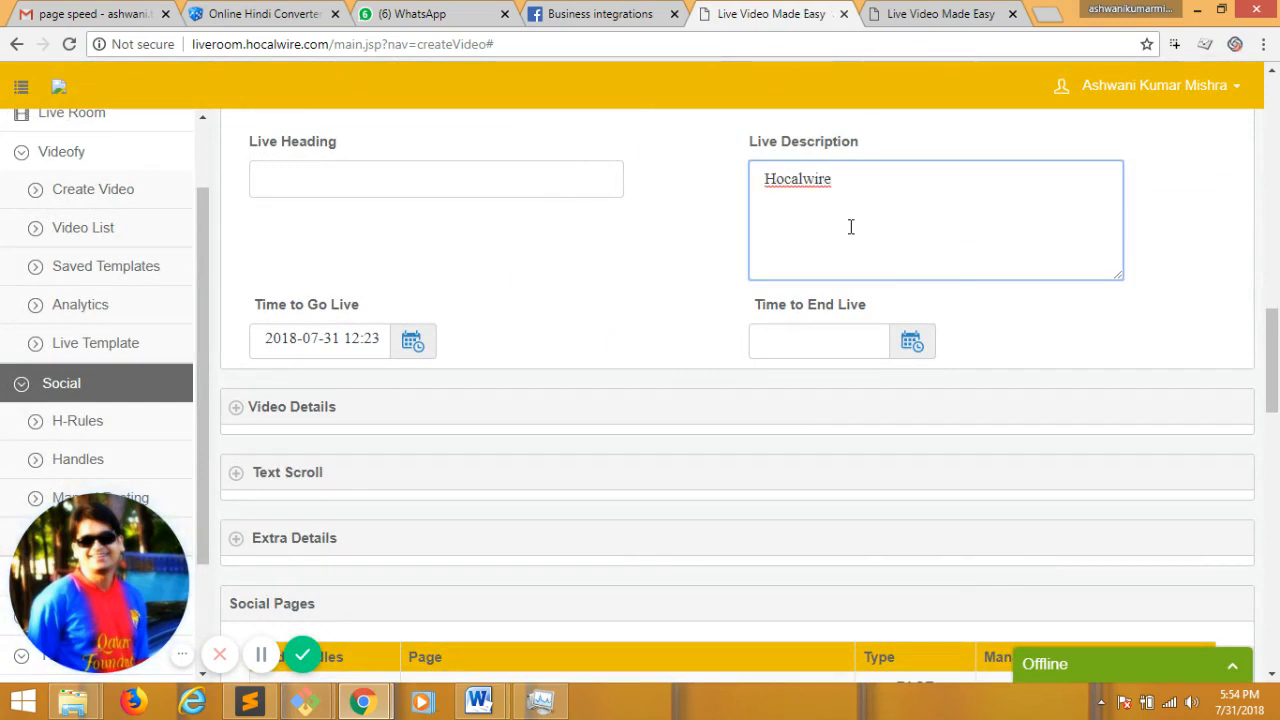
{"action": "type", "text": "restreamin test"}
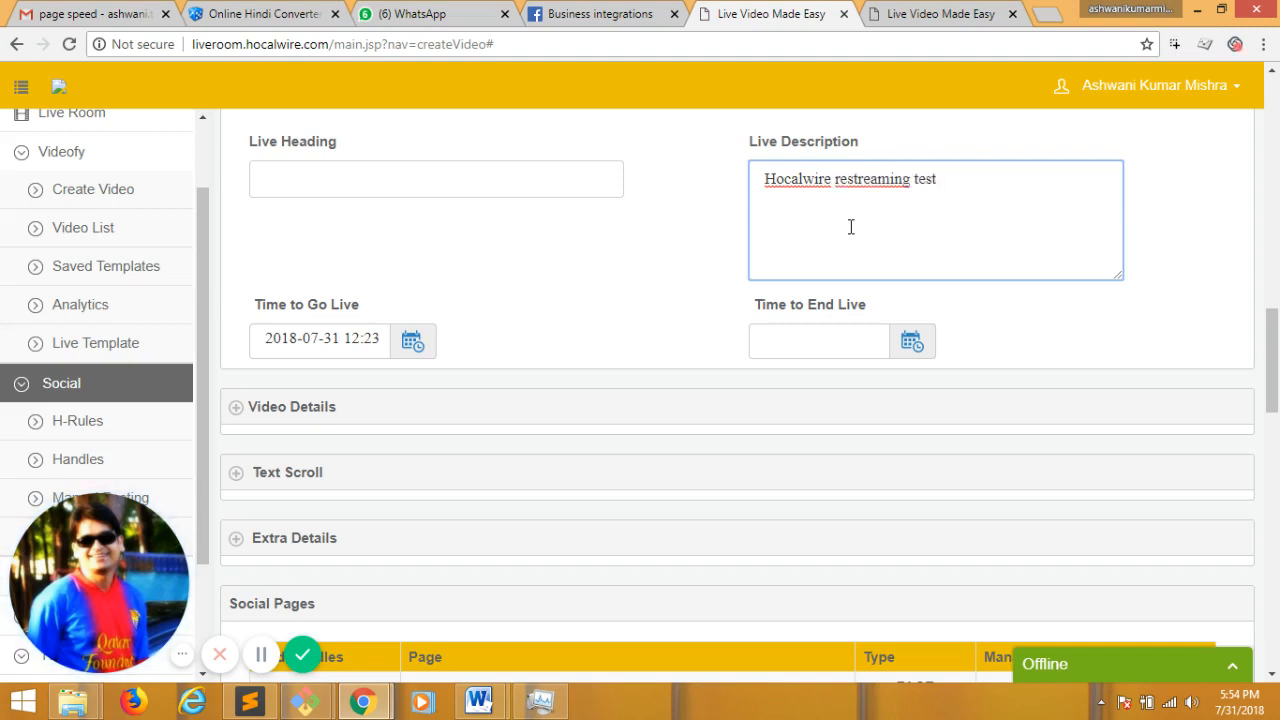
{"action": "scroll", "scroll_direction": "down", "scroll_amount": 3}
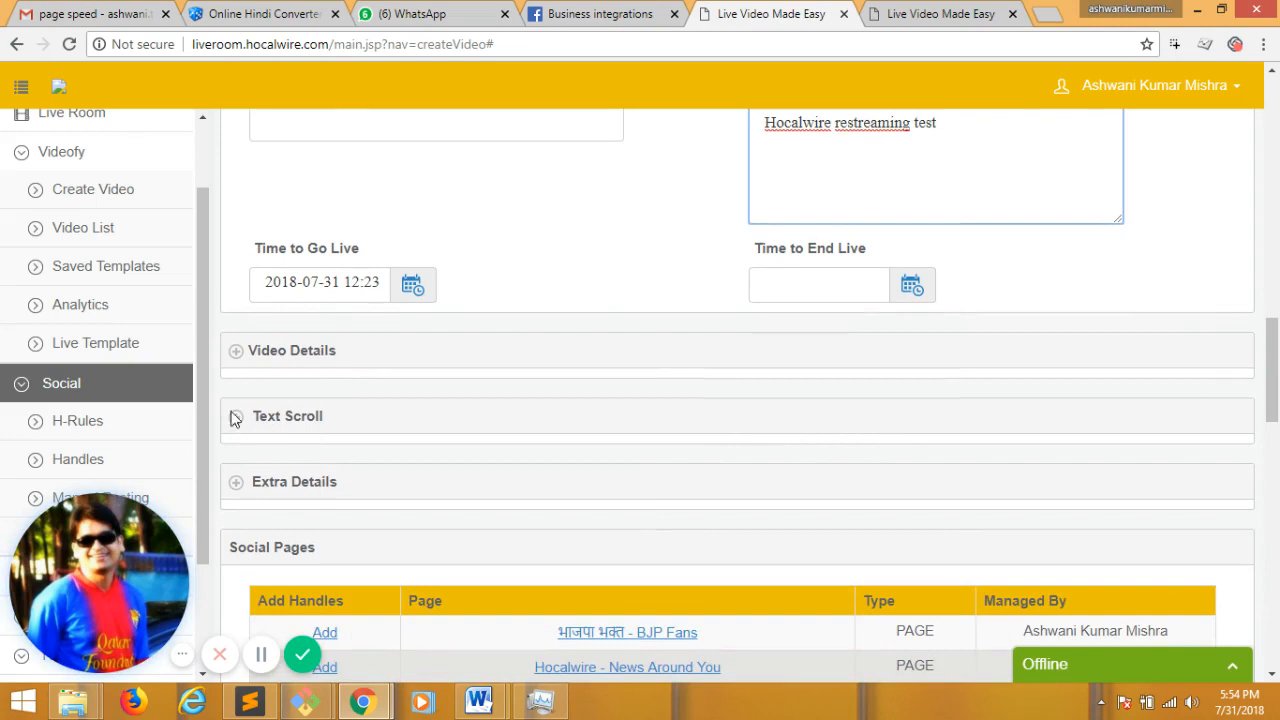
{"action": "left_click", "coordinate": [287, 416]}
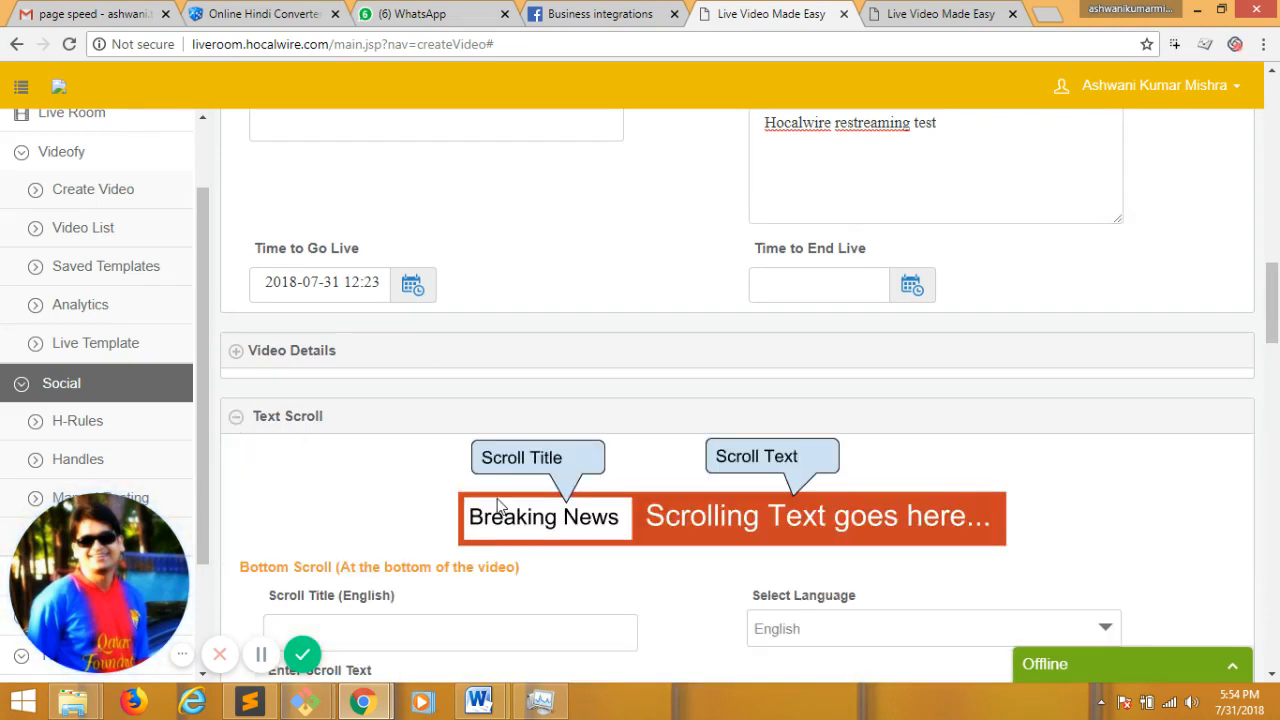
- Set scroll title 'Contact Us' and ticker text 'Contact Us for more restreaming solution and videos'
{"action": "scroll", "scroll_direction": "down", "scroll_amount": 3}
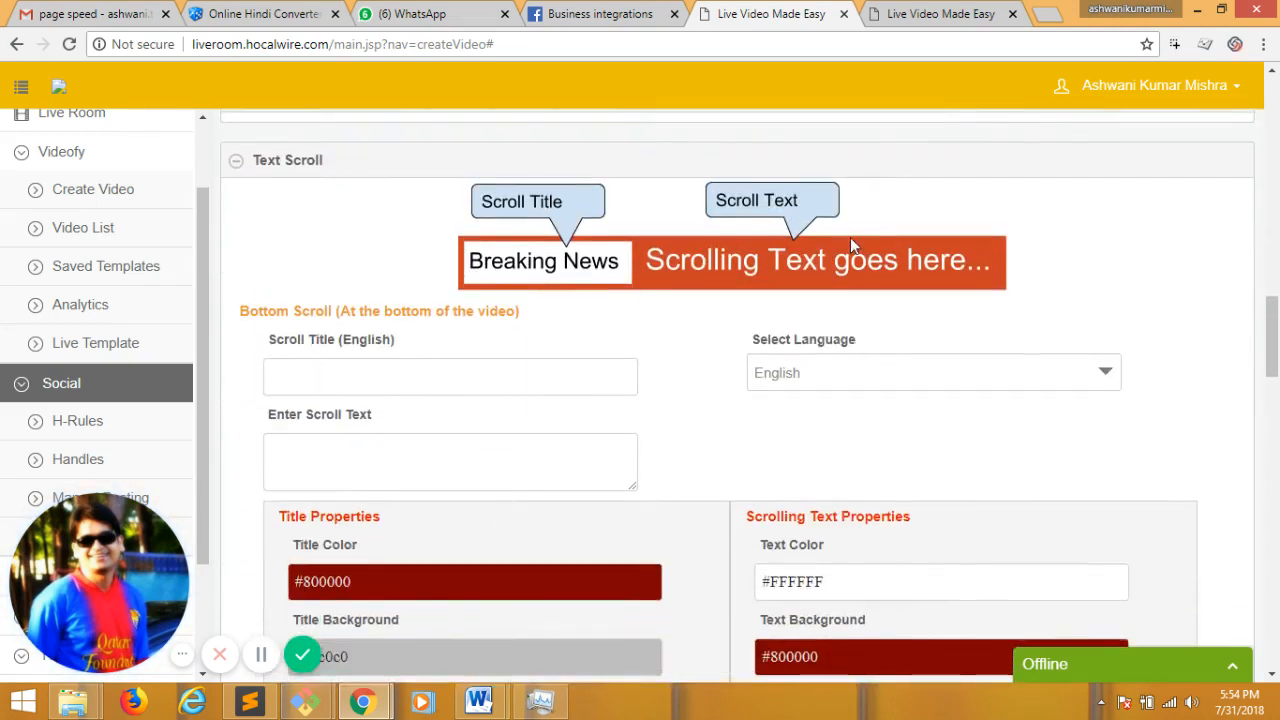
{"action": "mouse_move", "coordinate": [285, 313]}
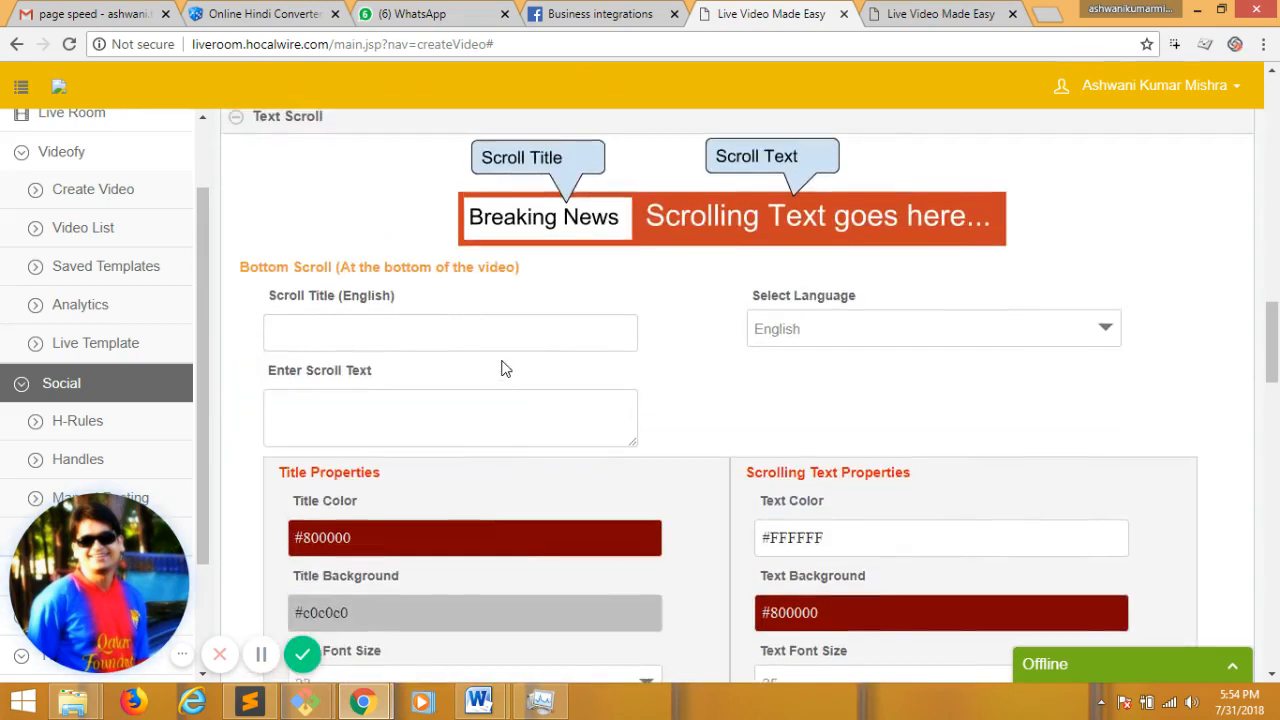
{"action": "type", "text": "Contact"}
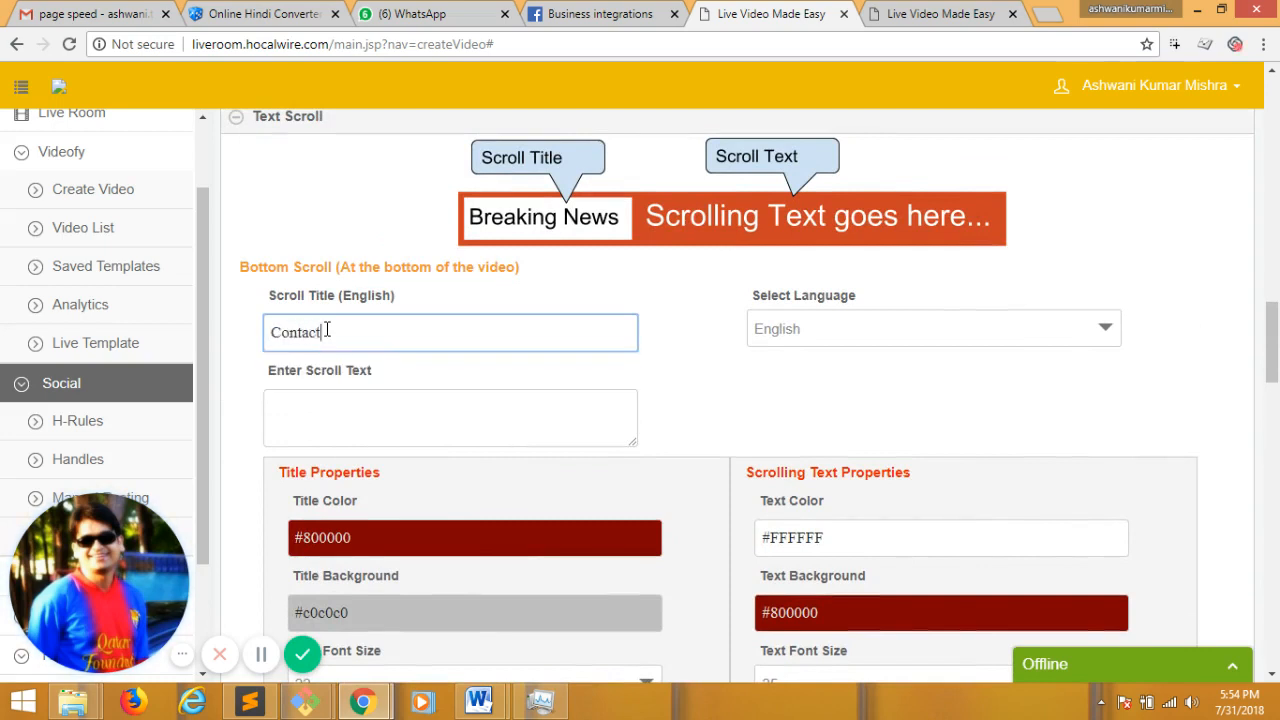
{"action": "type", "text": "Contact  Us for"}
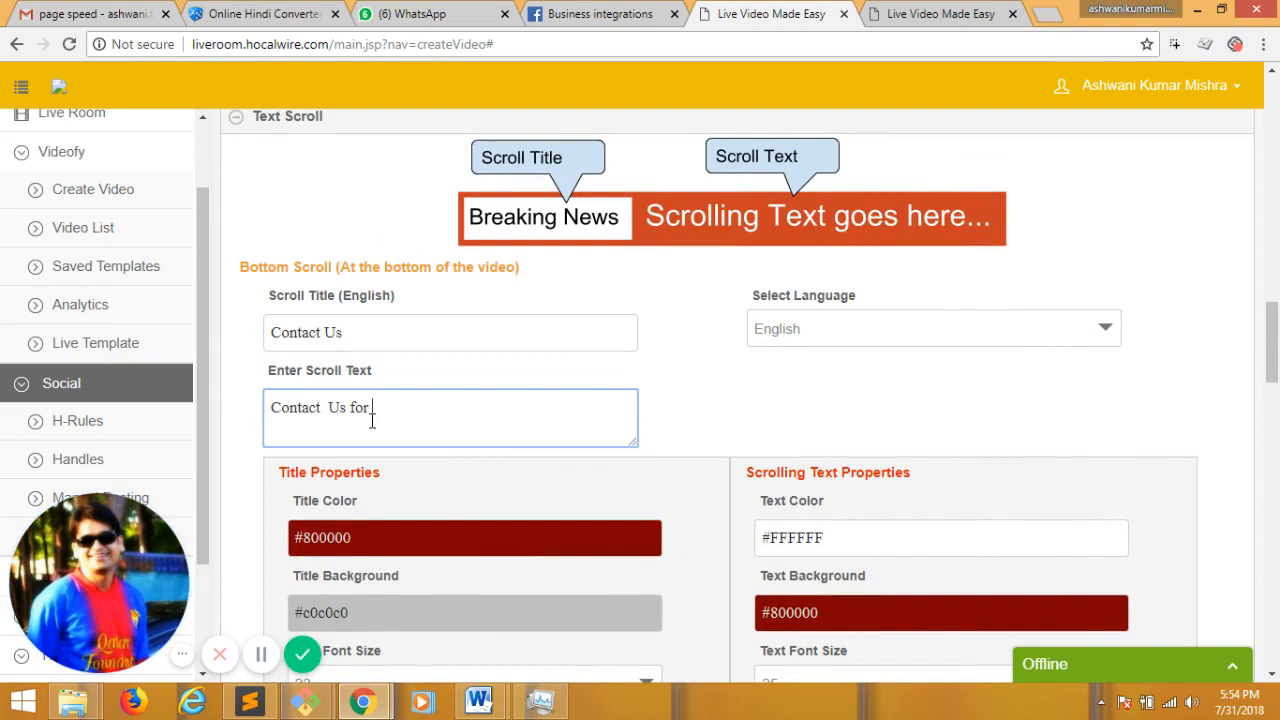
{"action": "type", "text": "more restreaming solution and videos"}
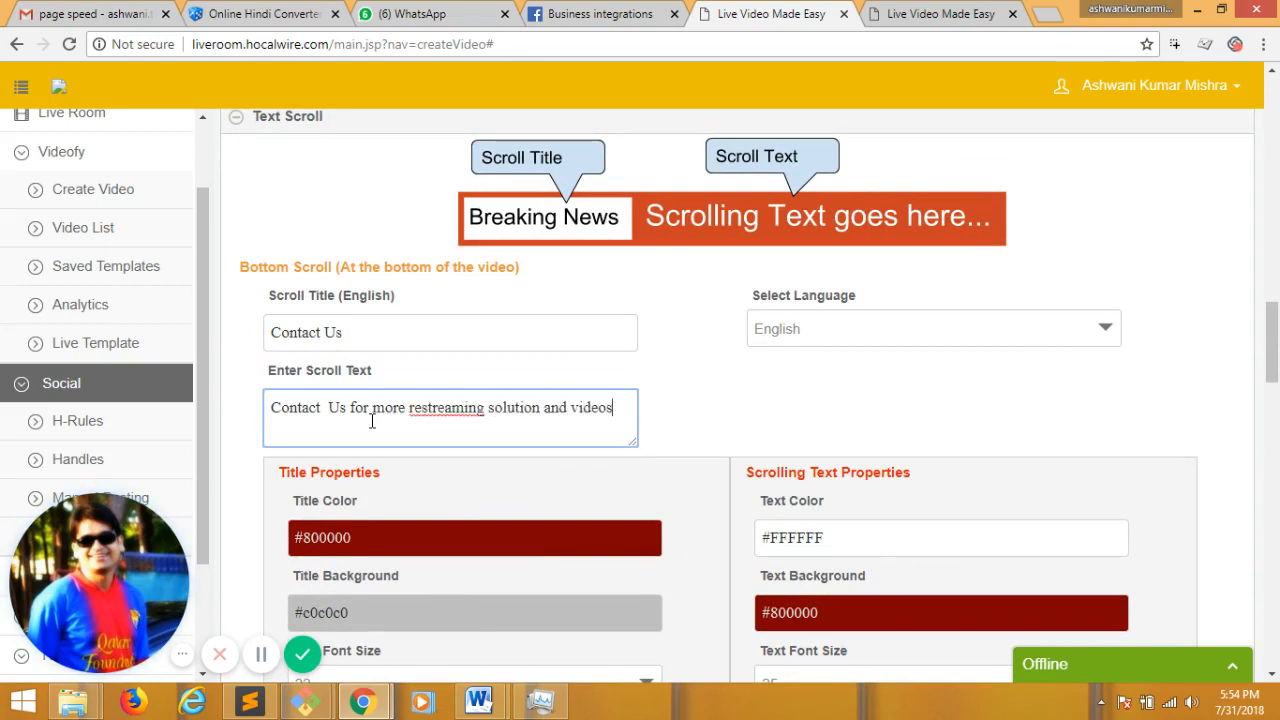
{"action": "scroll", "scroll_direction": "down", "scroll_amount": 3}
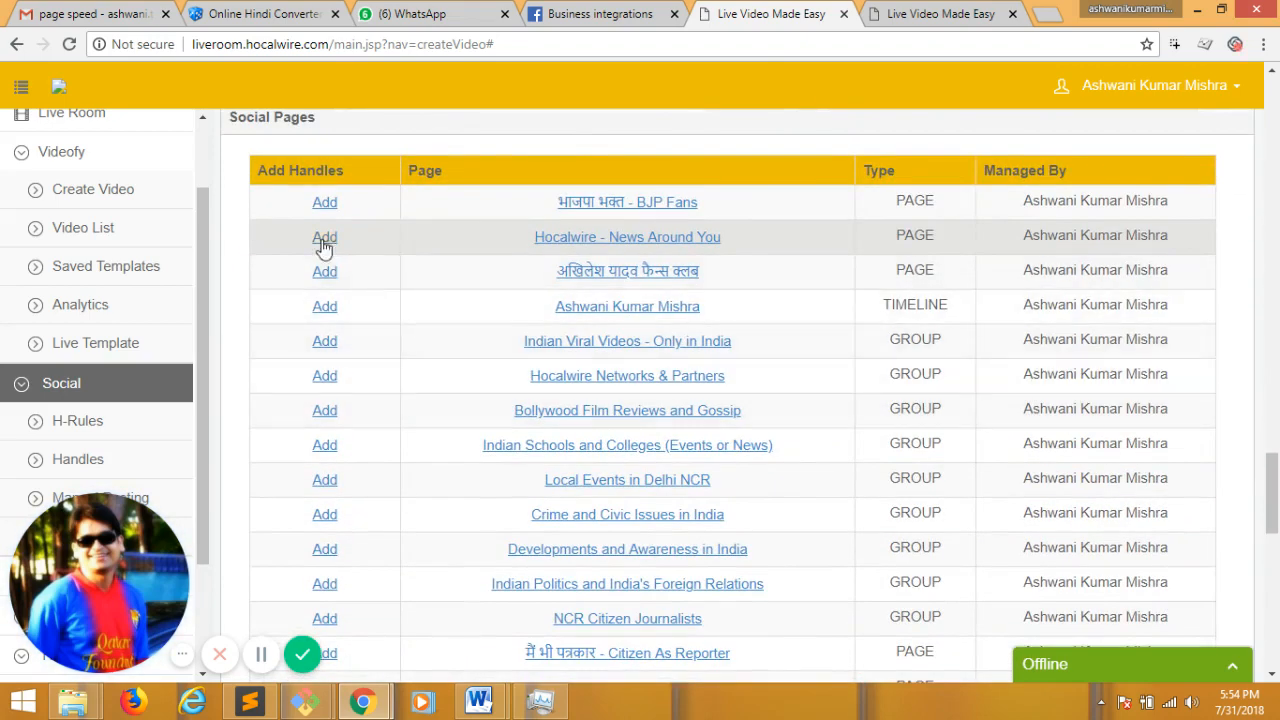
- Add Hocalwire - News Around You as a destination and begin a custom RTMP entry
{"action": "left_click", "coordinate": [324, 237]}
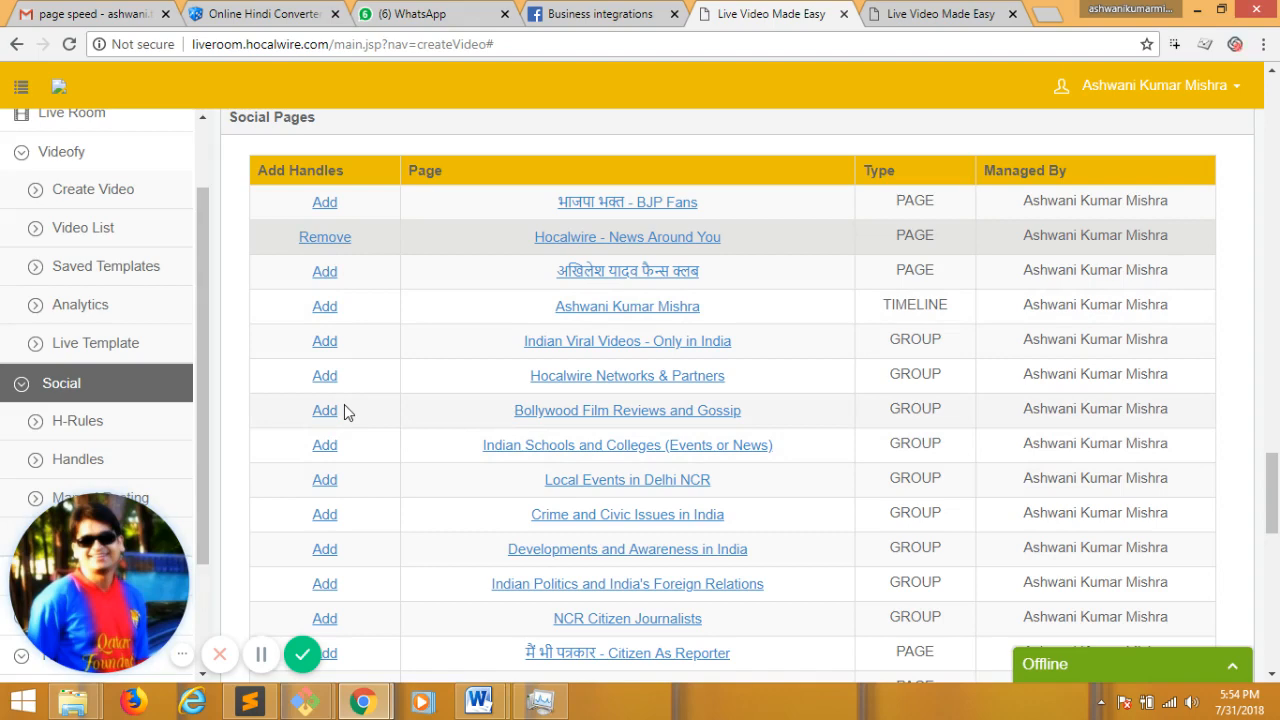
{"action": "scroll", "scroll_direction": "down", "scroll_amount": 3}
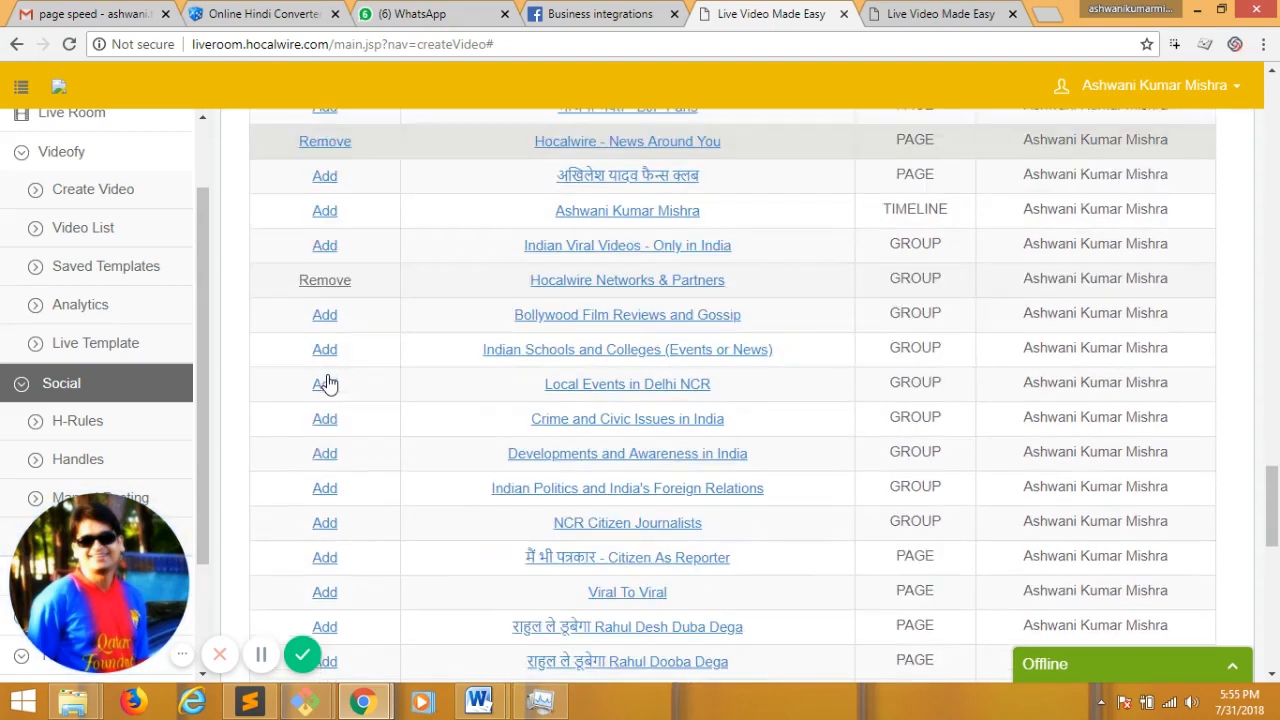
{"action": "scroll", "scroll_direction": "down", "scroll_amount": 3}
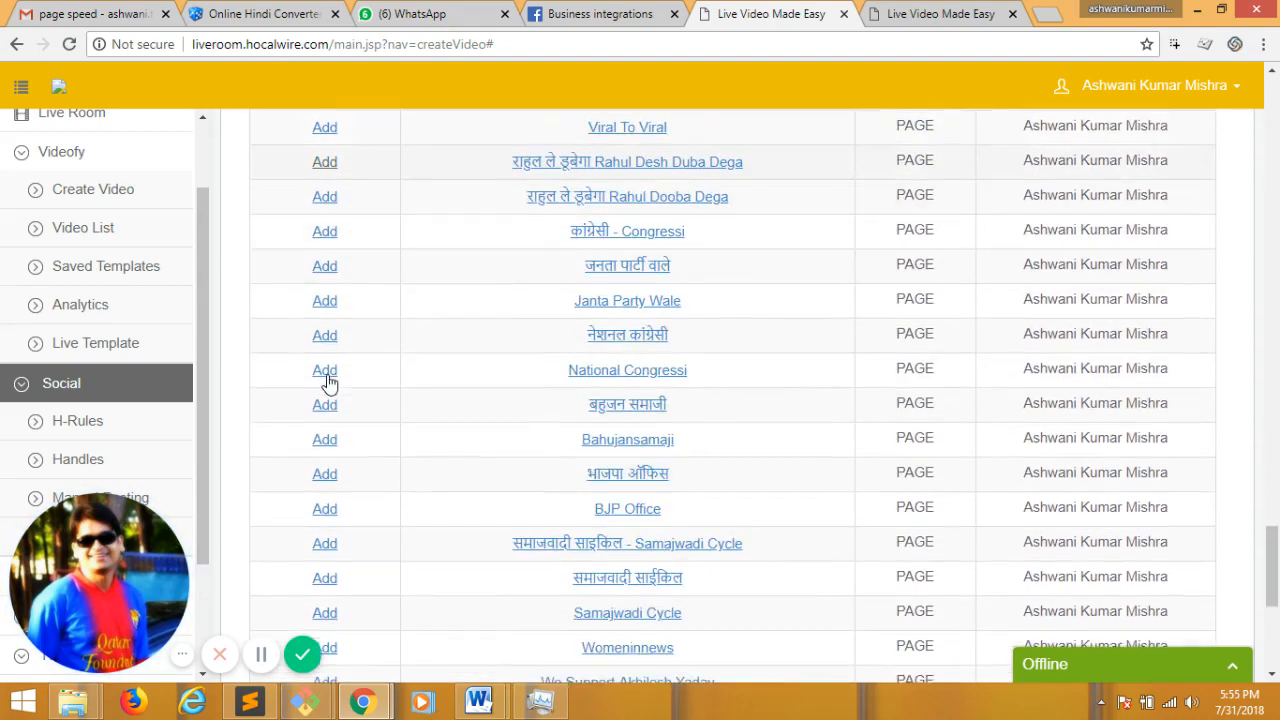
{"action": "scroll", "scroll_direction": "down", "scroll_amount": 3}
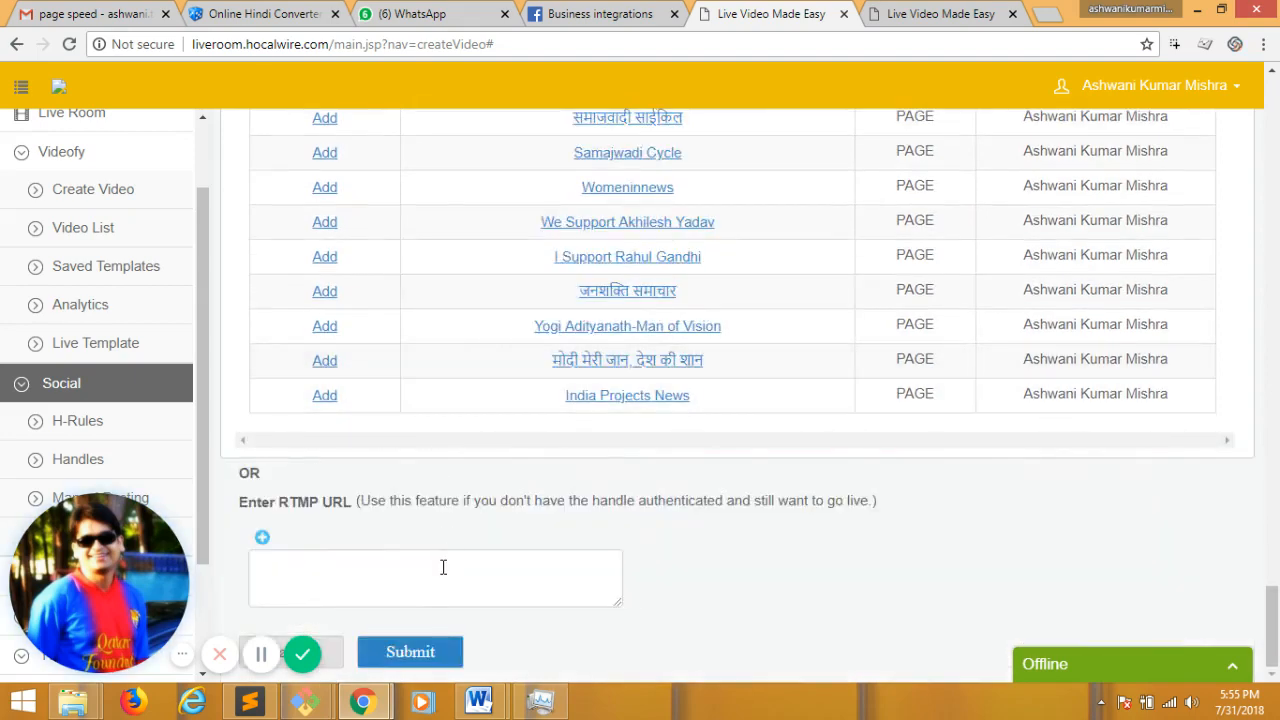
{"action": "left_click", "coordinate": [435, 578]}
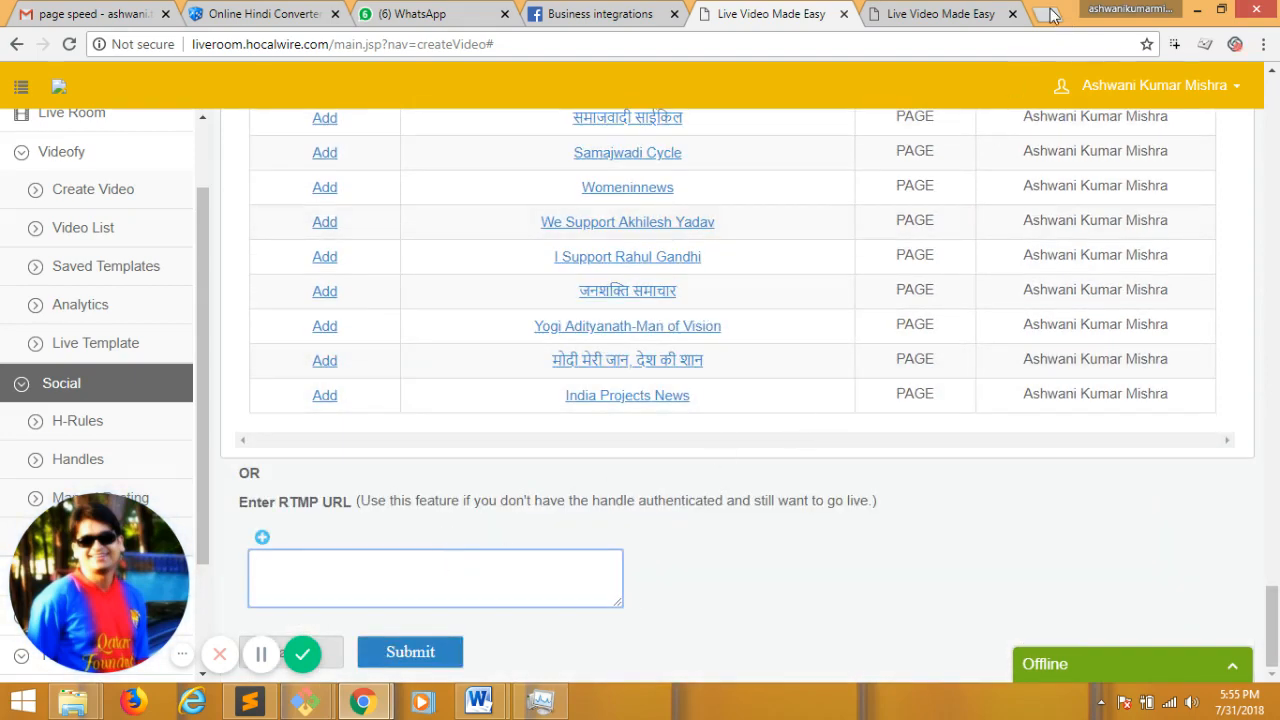
{"action": "left_click", "coordinate": [1049, 14]}
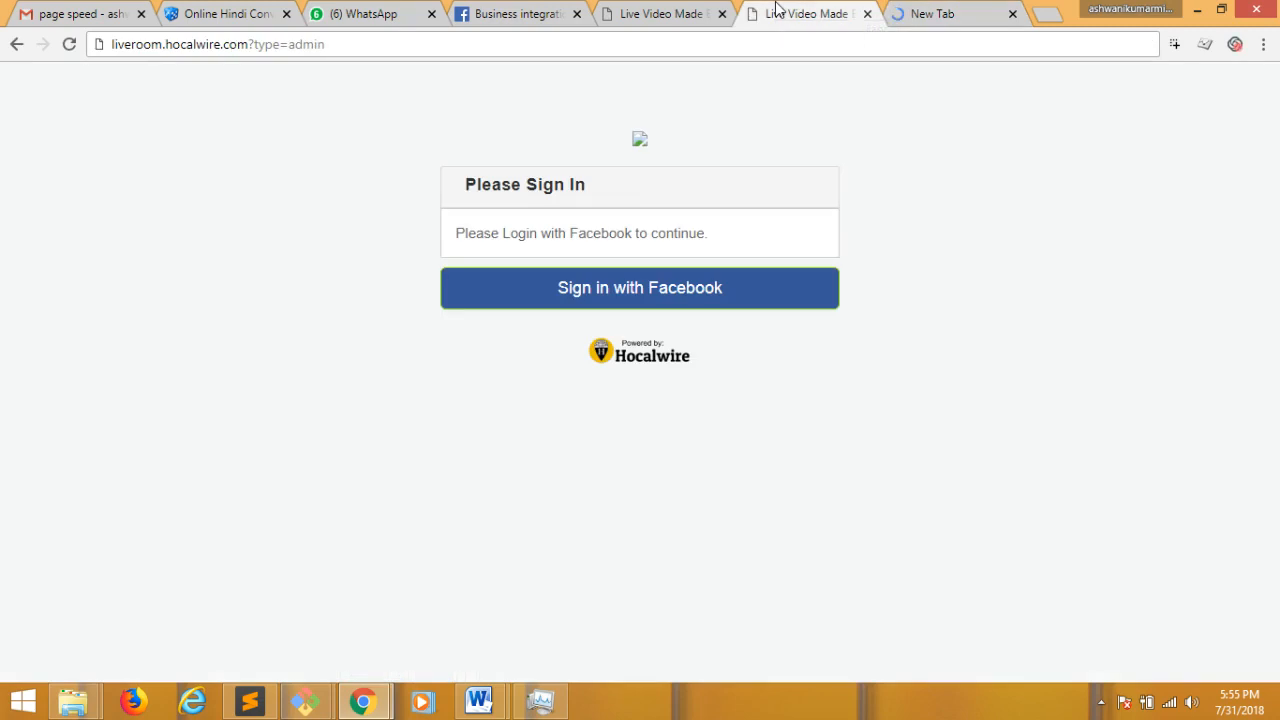
- Create a Periscope Producer source and copy its server URL and stream key
{"action": "left_click", "coordinate": [639, 288]}
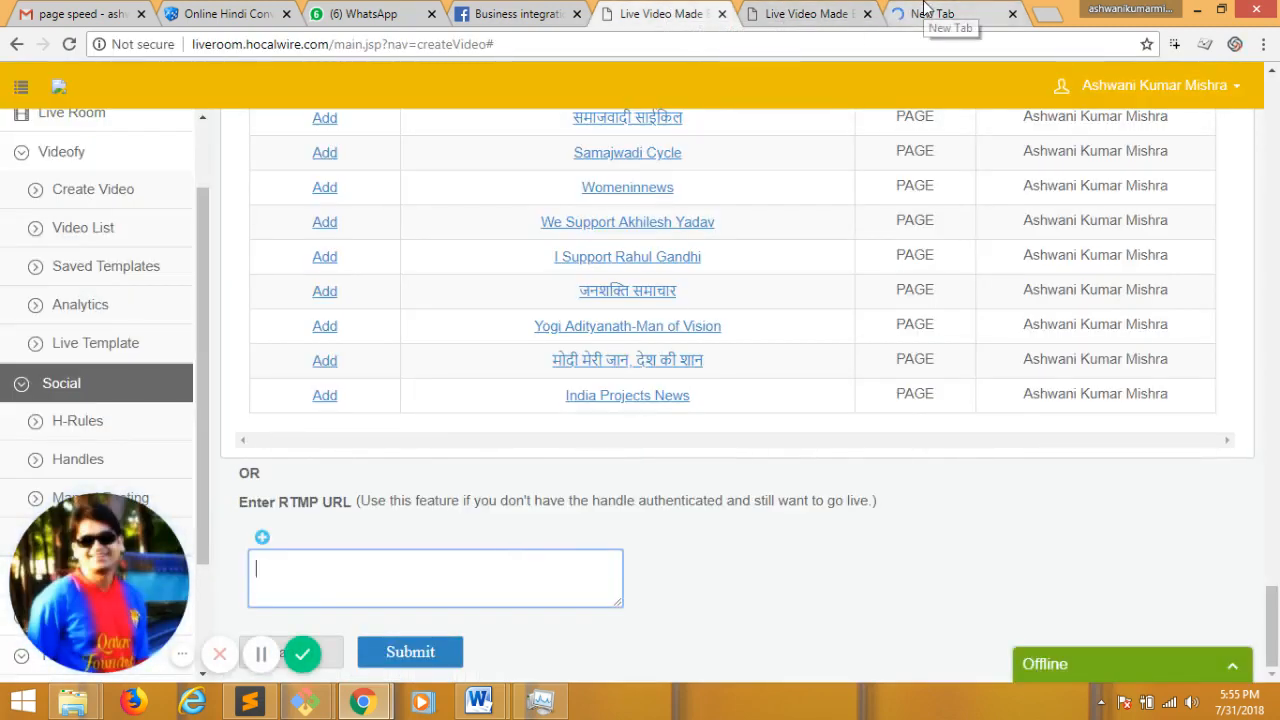
{"action": "left_click", "coordinate": [935, 13]}
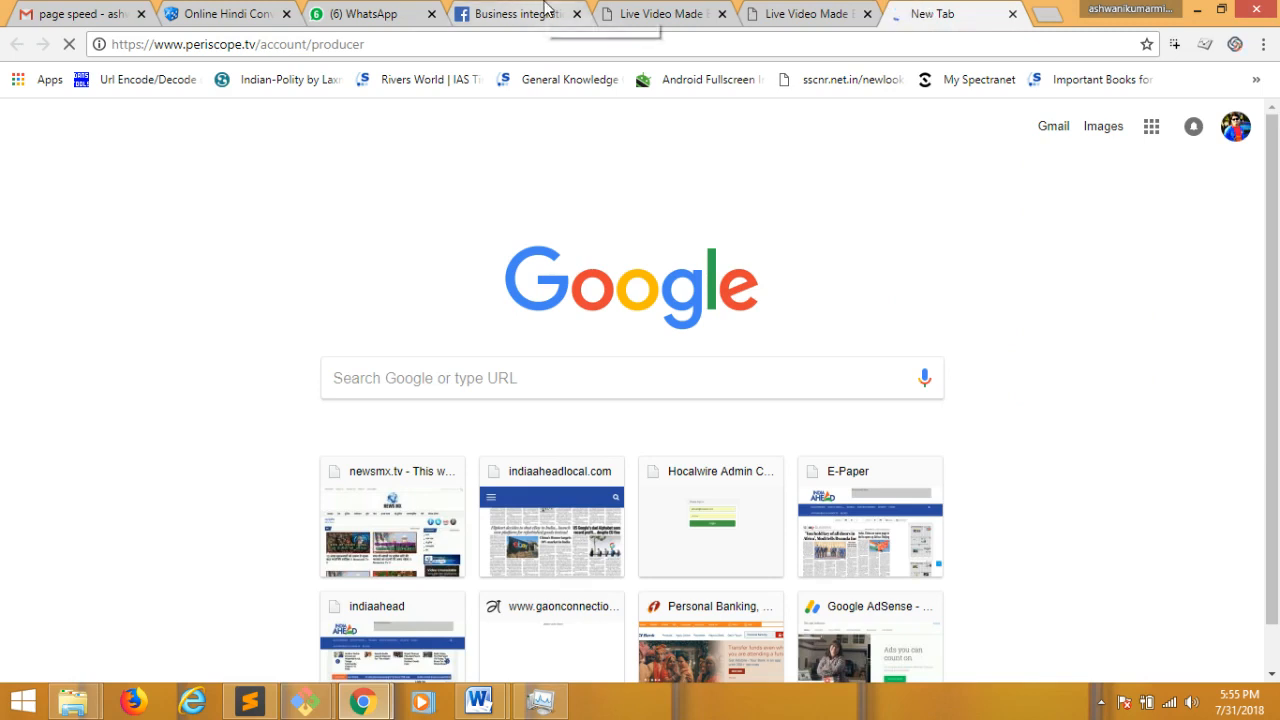
{"action": "left_click", "coordinate": [660, 13]}
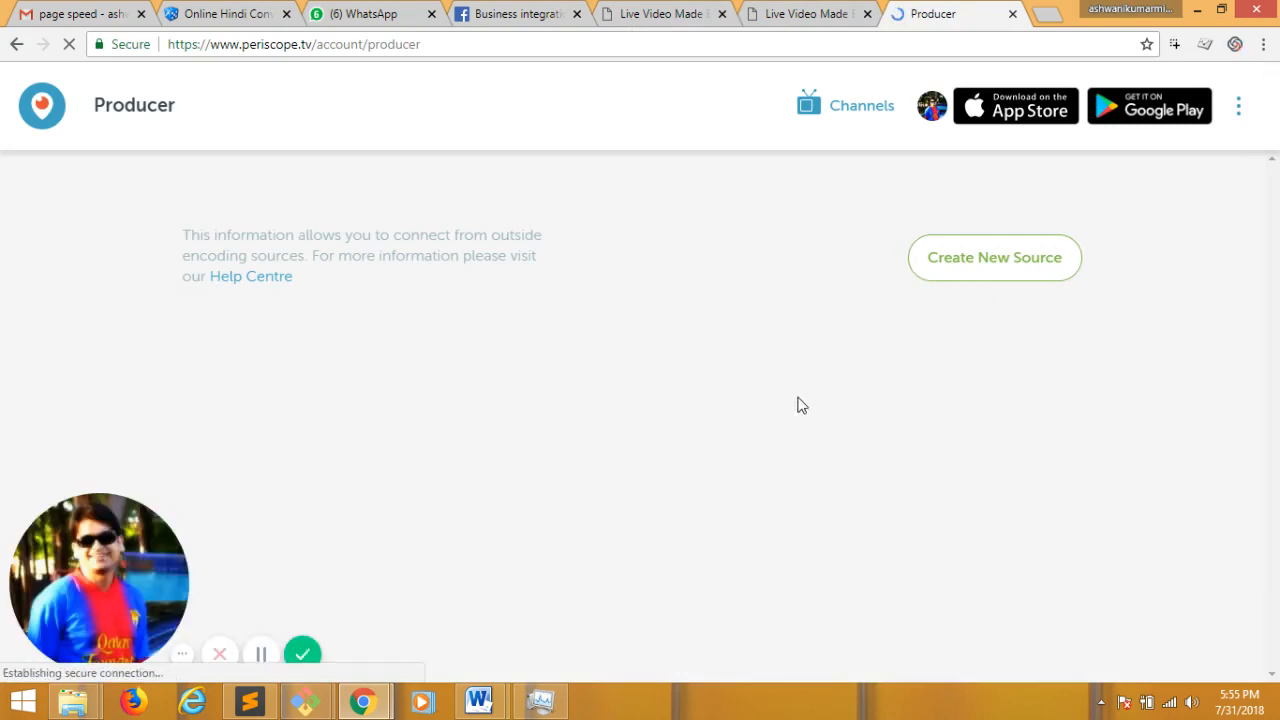
{"action": "left_click", "coordinate": [874, 427]}
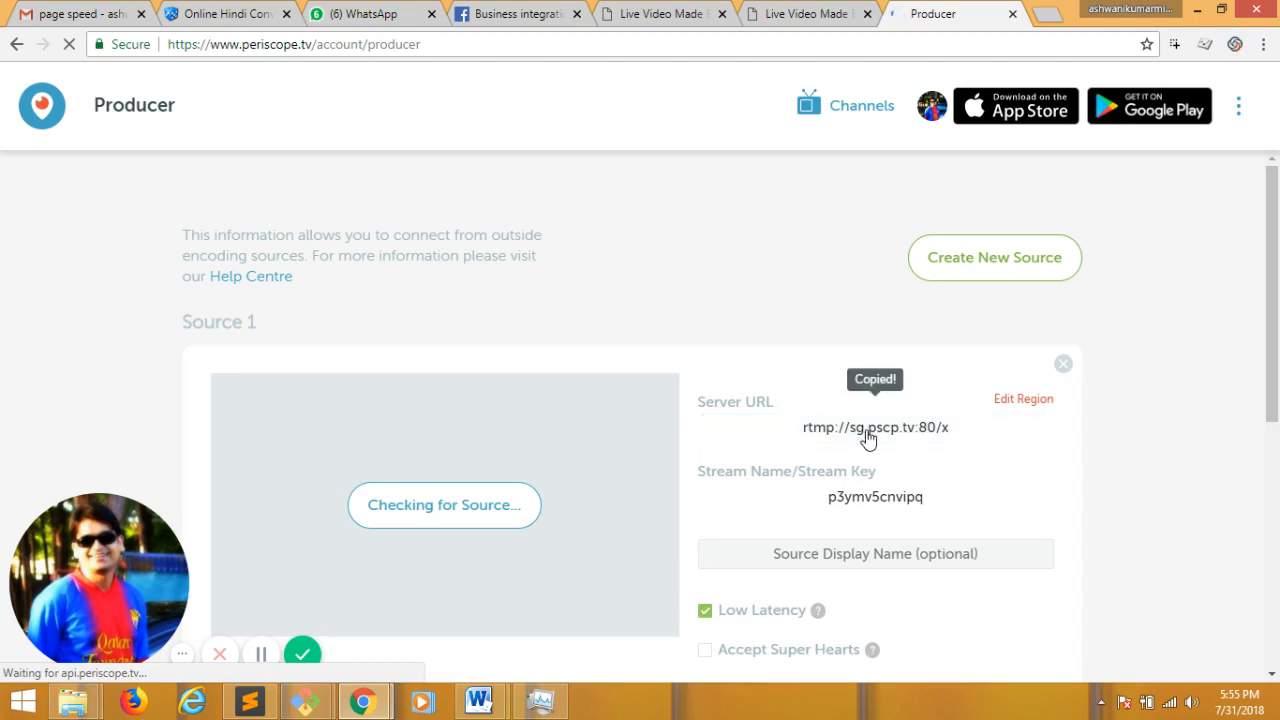
{"action": "left_click", "coordinate": [805, 13]}
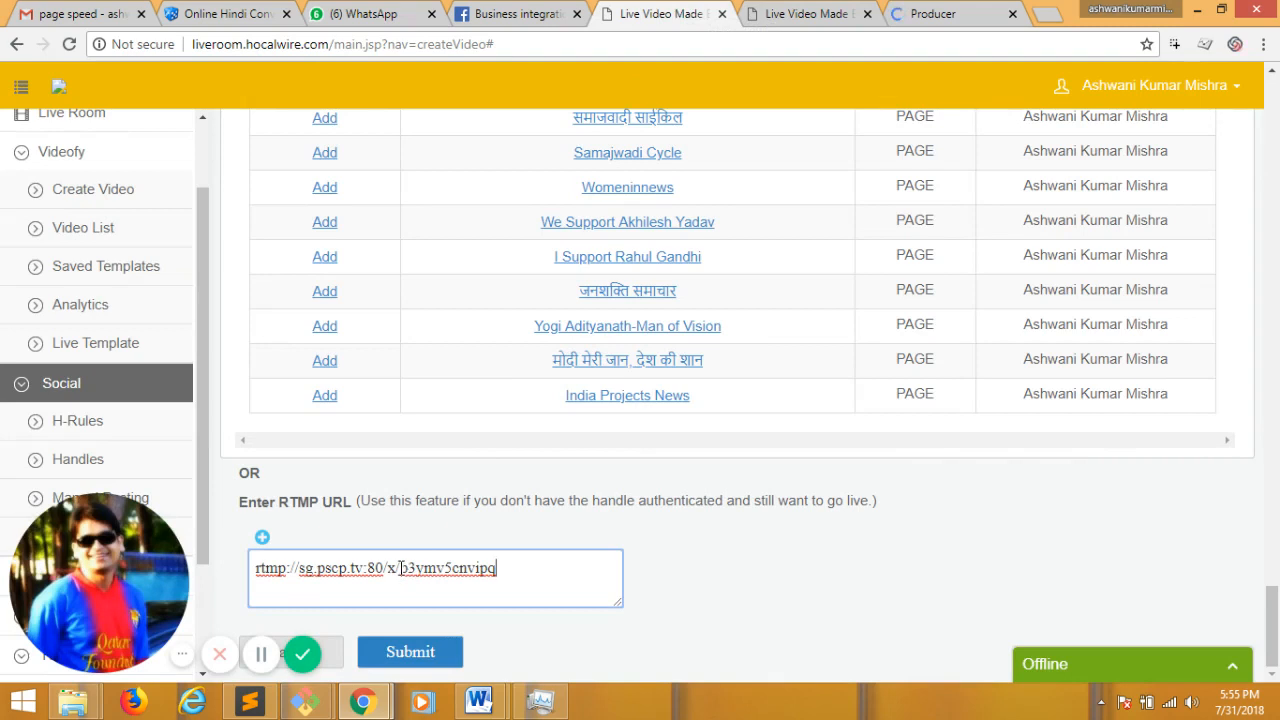
- Submit the restream and open the Hocalwire - News Around You handle
{"action": "double_click", "coordinate": [440, 568]}
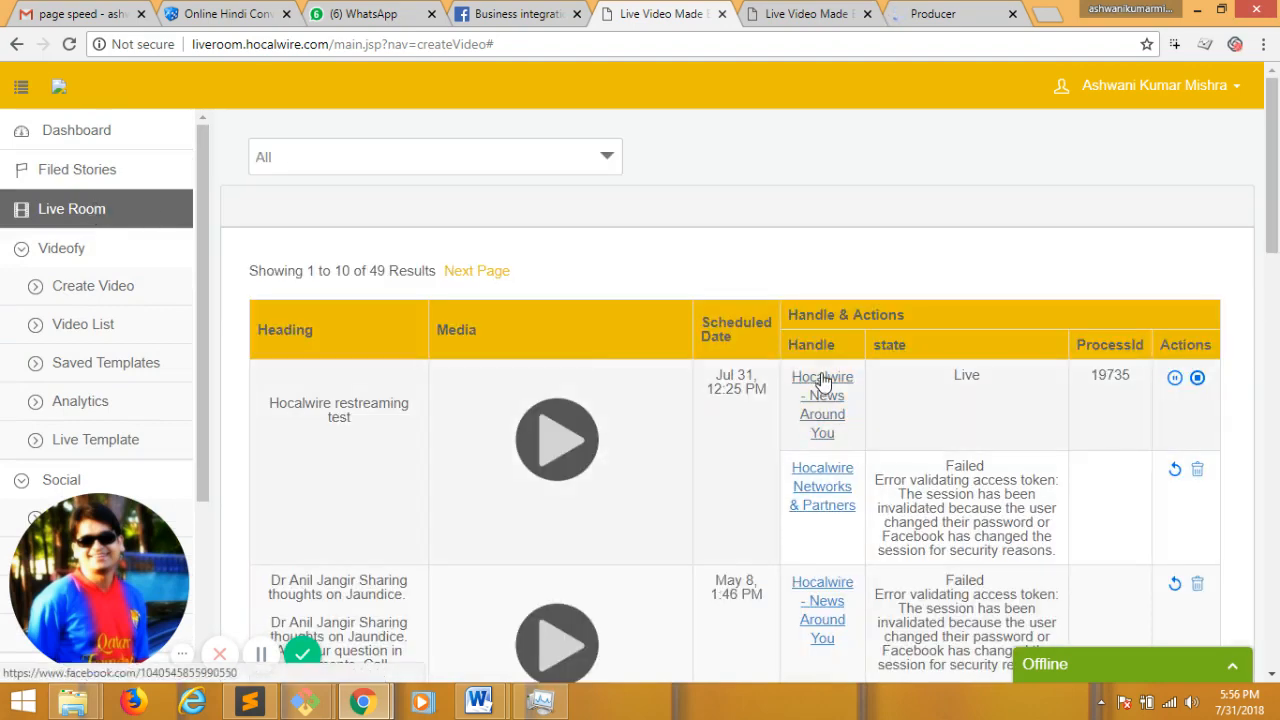
{"action": "left_click", "coordinate": [932, 13]}
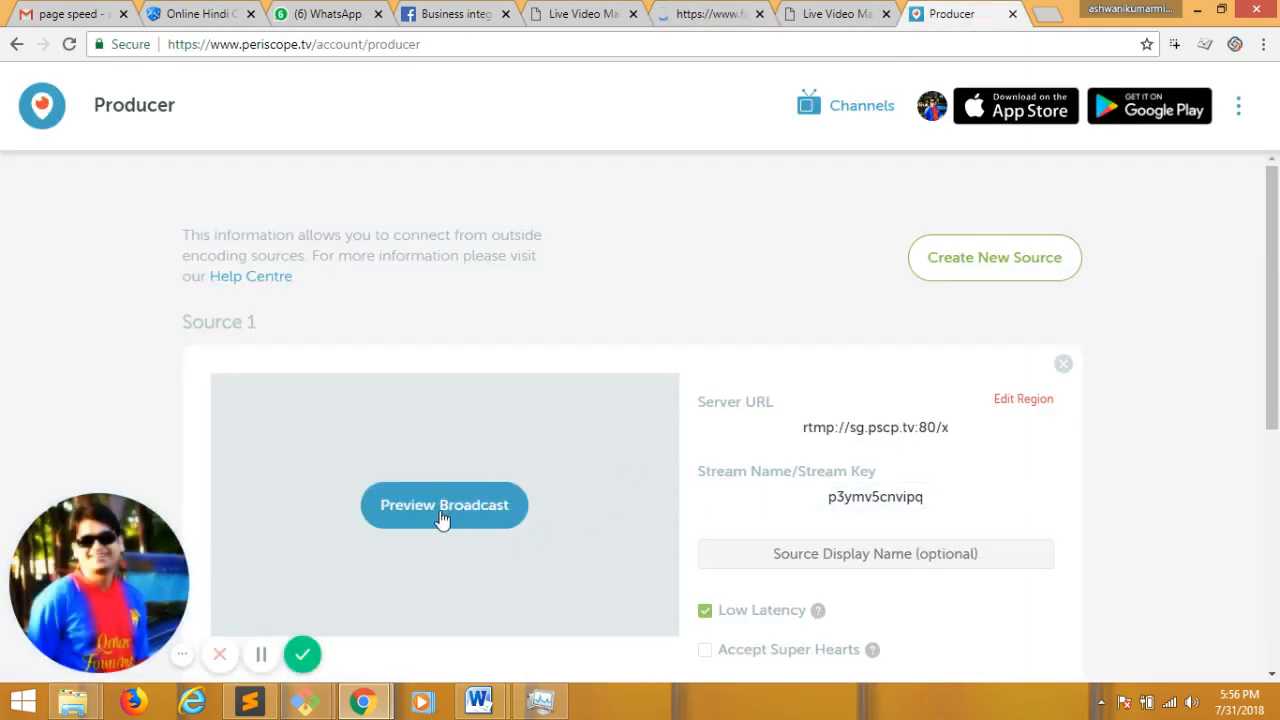
- Preview the Periscope feed, title the broadcast 'Test', go live, then close Producer
{"action": "left_click", "coordinate": [444, 505]}
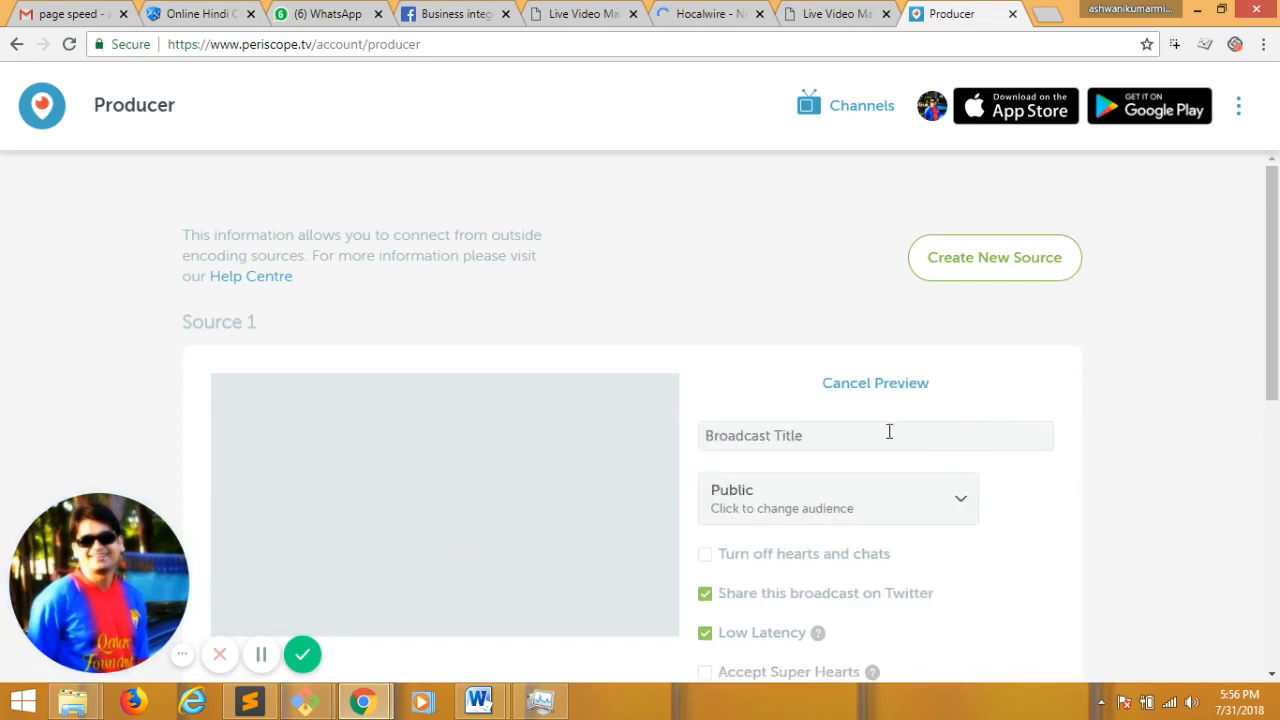
{"action": "type", "text": "Test"}
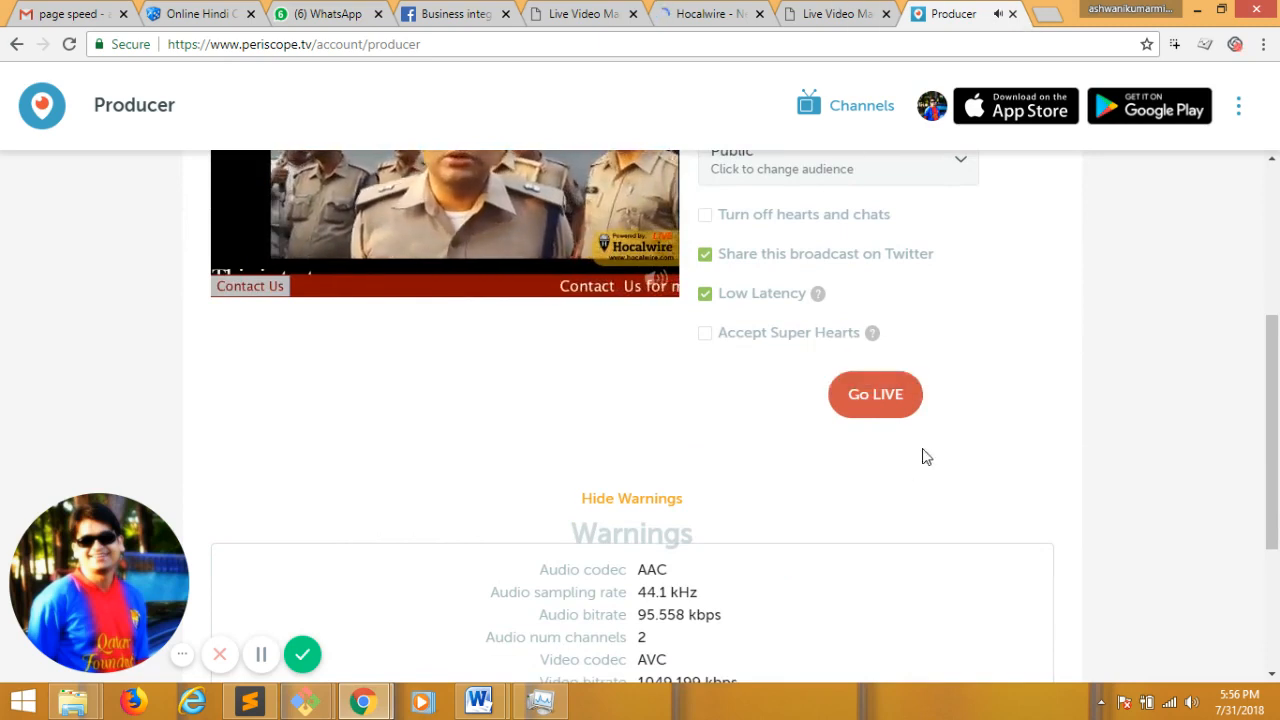
{"action": "left_click", "coordinate": [874, 393]}
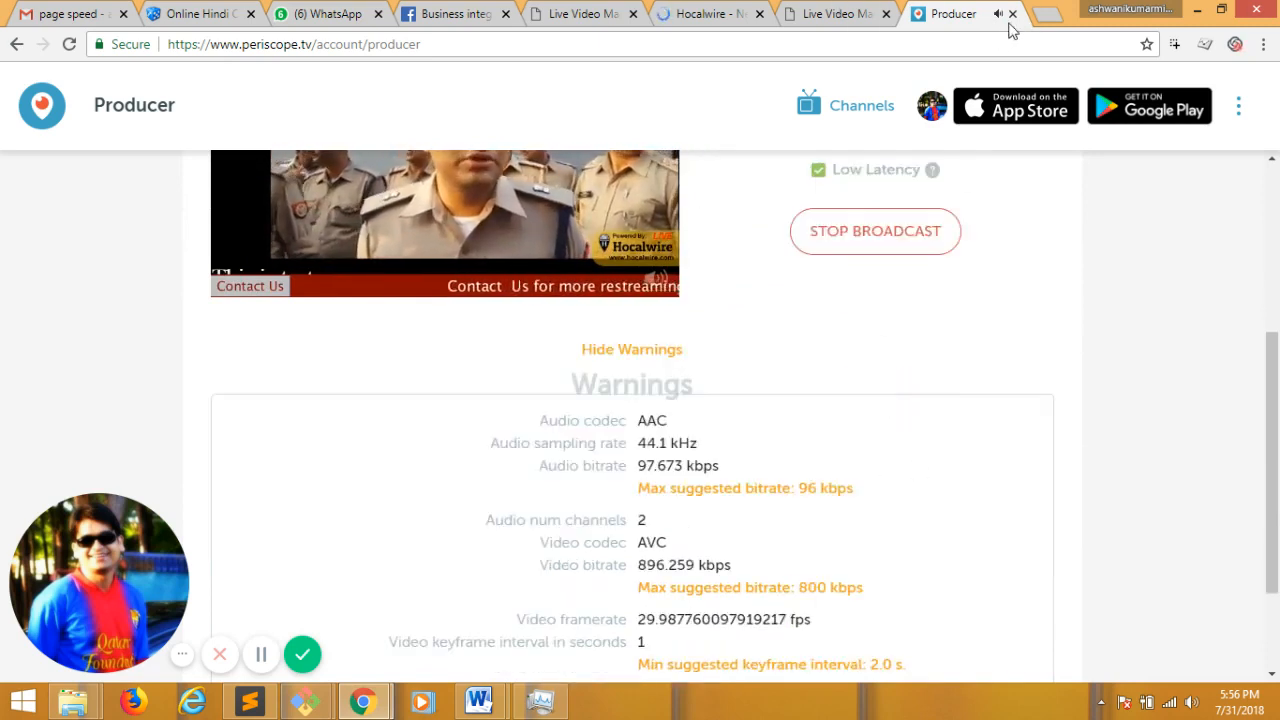
{"action": "left_click", "coordinate": [800, 13]}
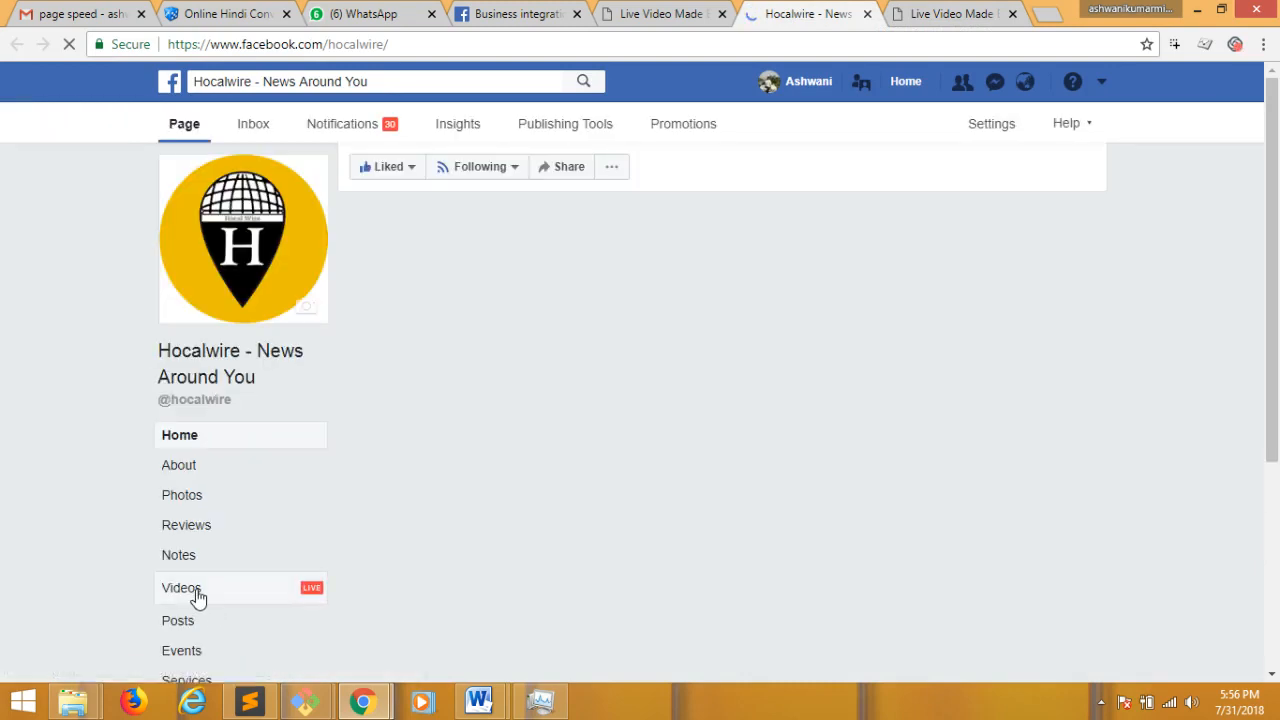
- View the live restreamed clip in the News Around You page's Videos section
{"action": "left_click", "coordinate": [181, 587]}
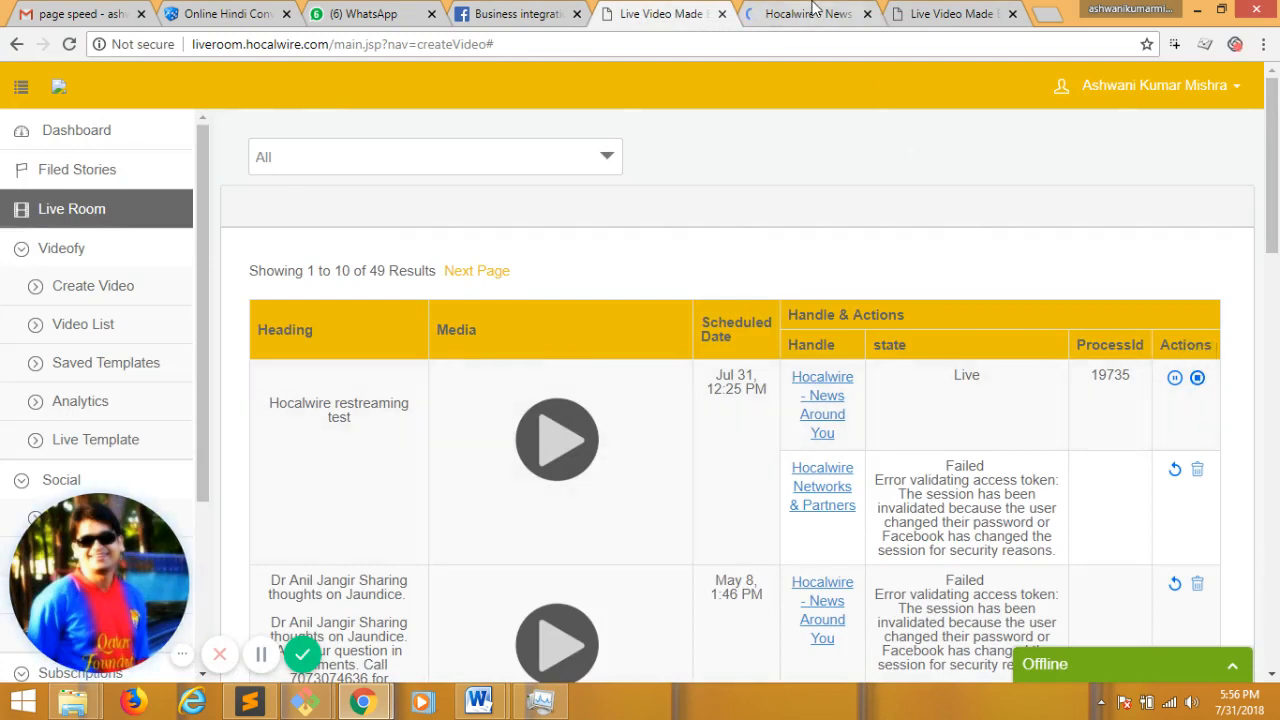
{"action": "left_click", "coordinate": [805, 13]}
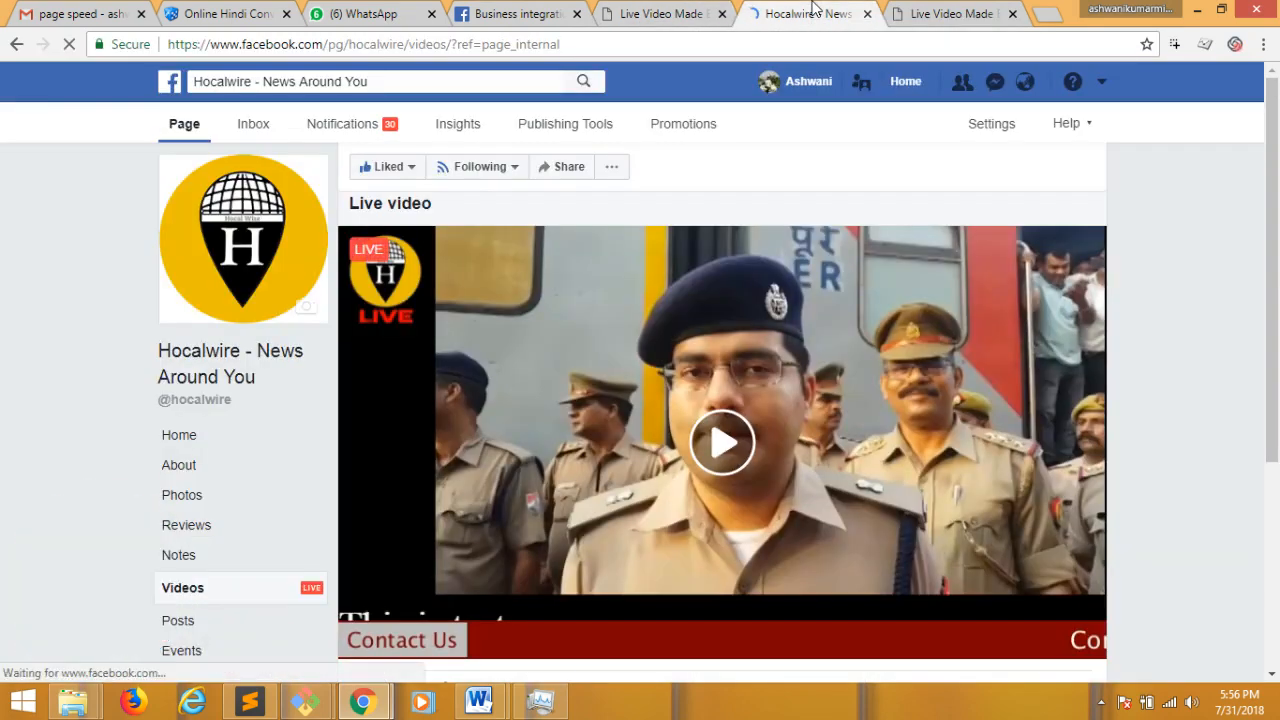